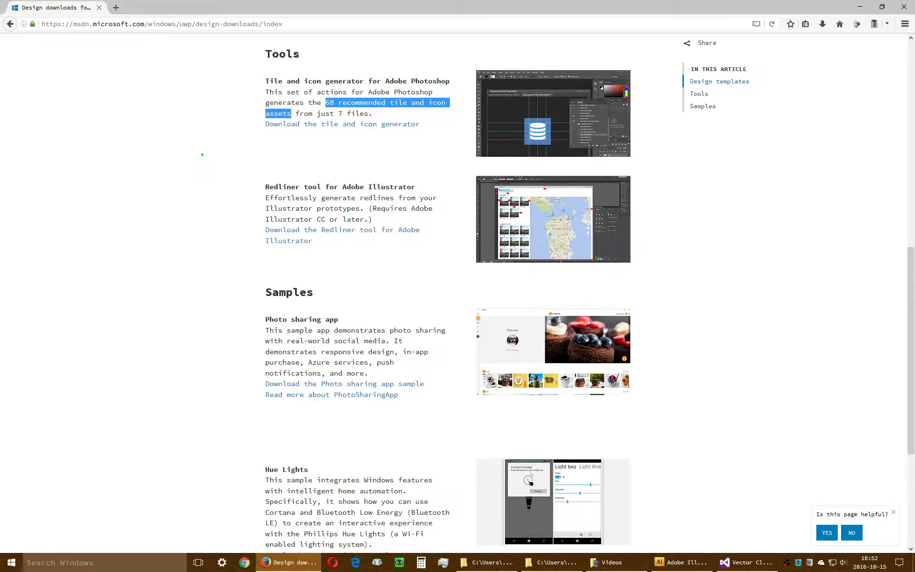
pyautogui.moveTo(197, 139)
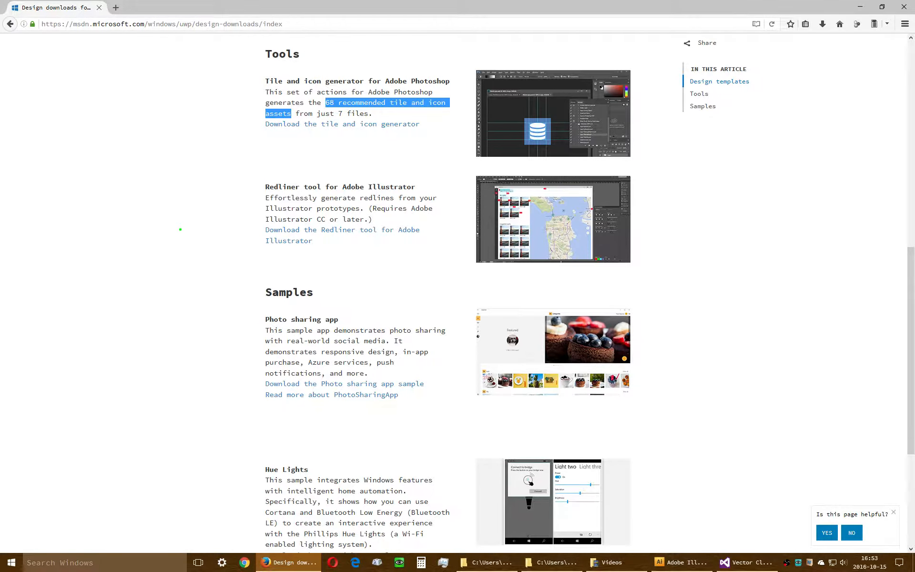
pyautogui.moveTo(706, 540)
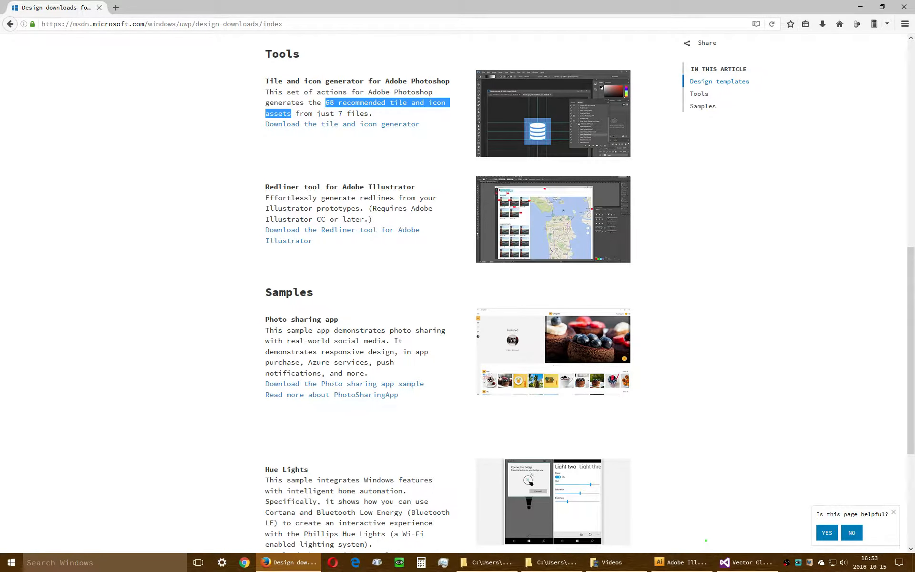
# Step: Switch between the Vector Clock manifest in Visual Studio and the design downloads page in Firefox, ending on the manifest
pyautogui.click(747, 562)
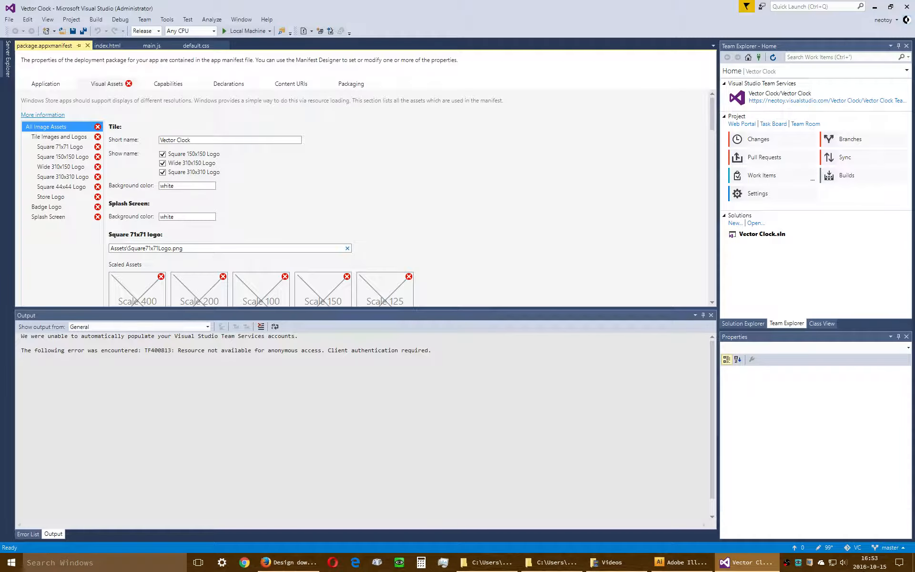
pyautogui.moveTo(454, 193)
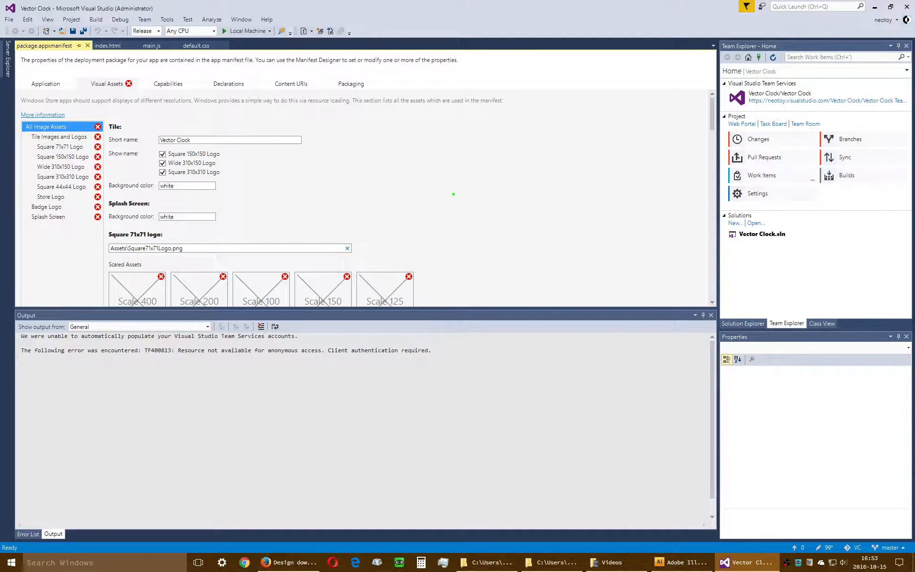
pyautogui.moveTo(129, 82)
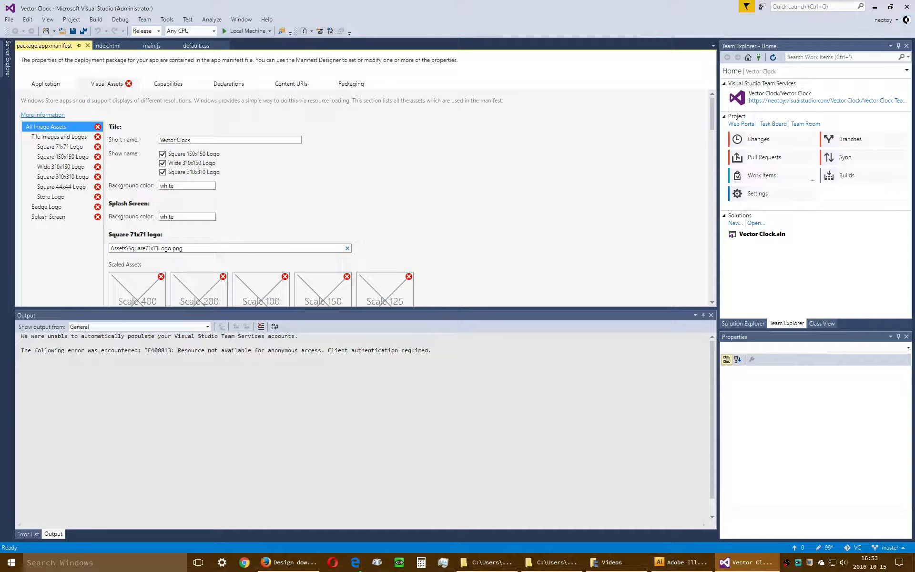
pyautogui.click(288, 562)
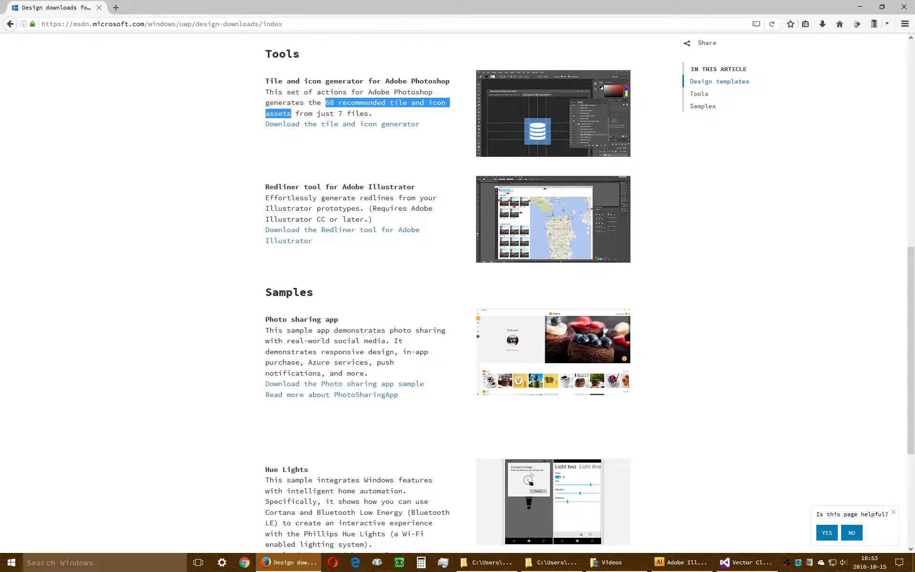
pyautogui.click(747, 562)
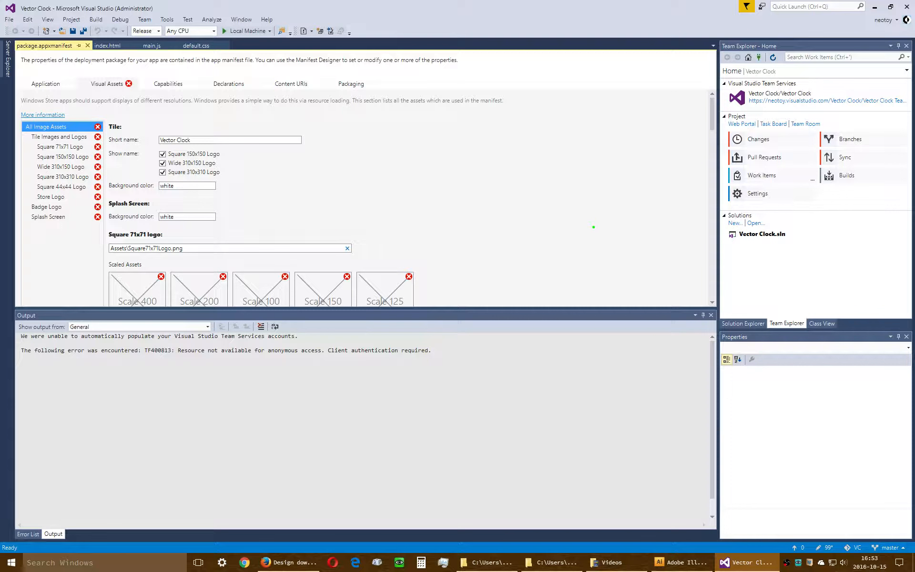
pyautogui.scroll(-3)
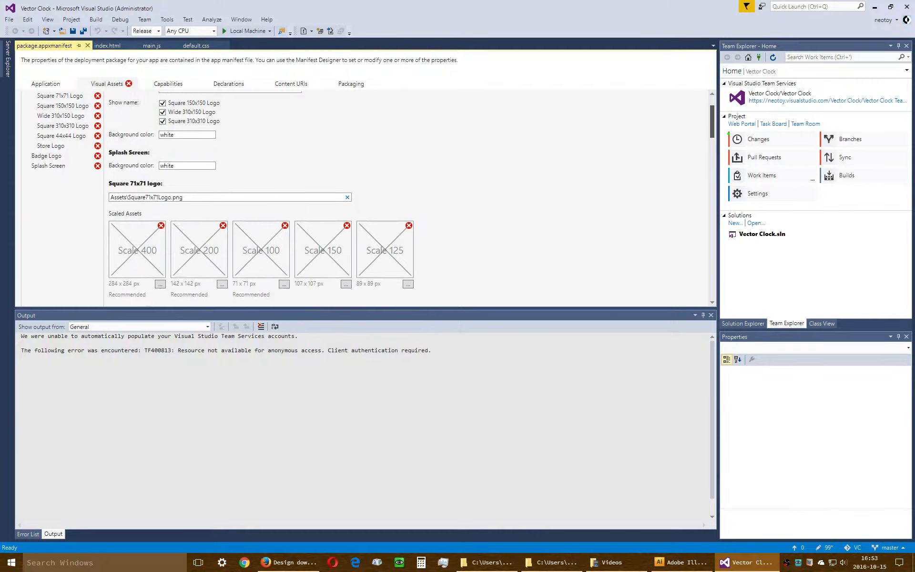
pyautogui.scroll(-3)
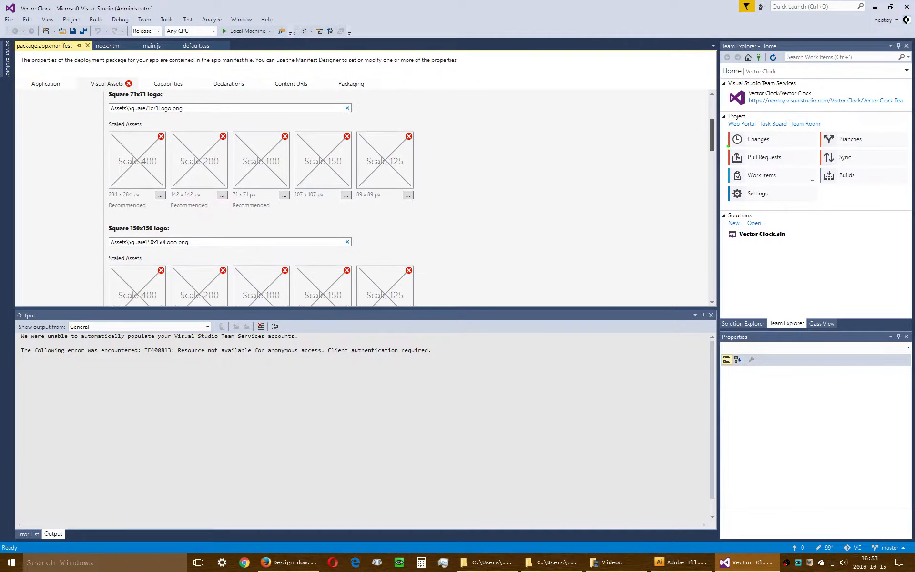
pyautogui.scroll(-3)
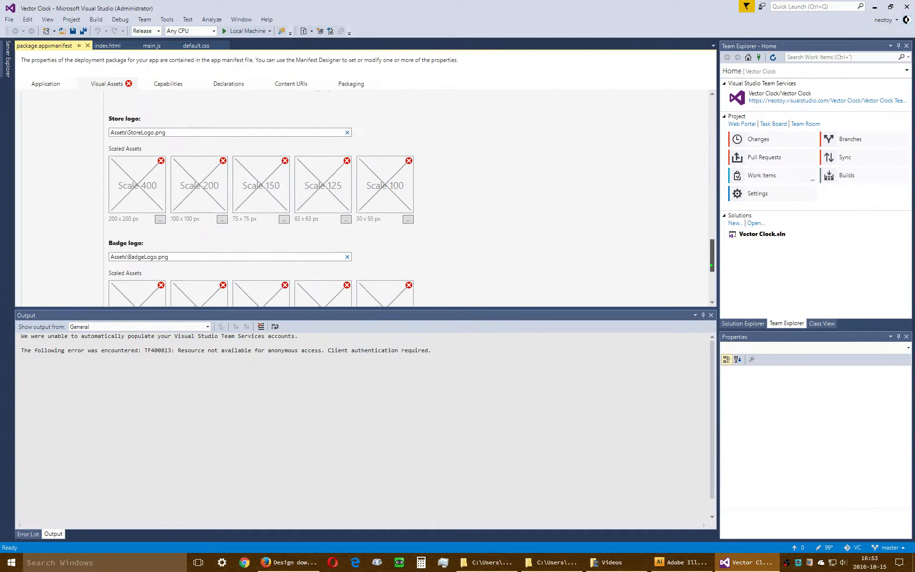
pyautogui.scroll(-3)
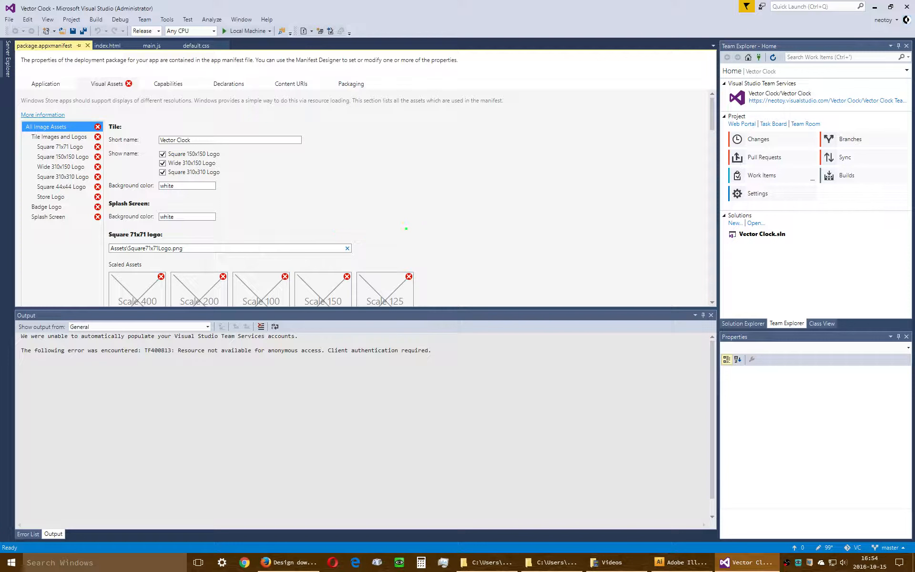
pyautogui.scroll(-3)
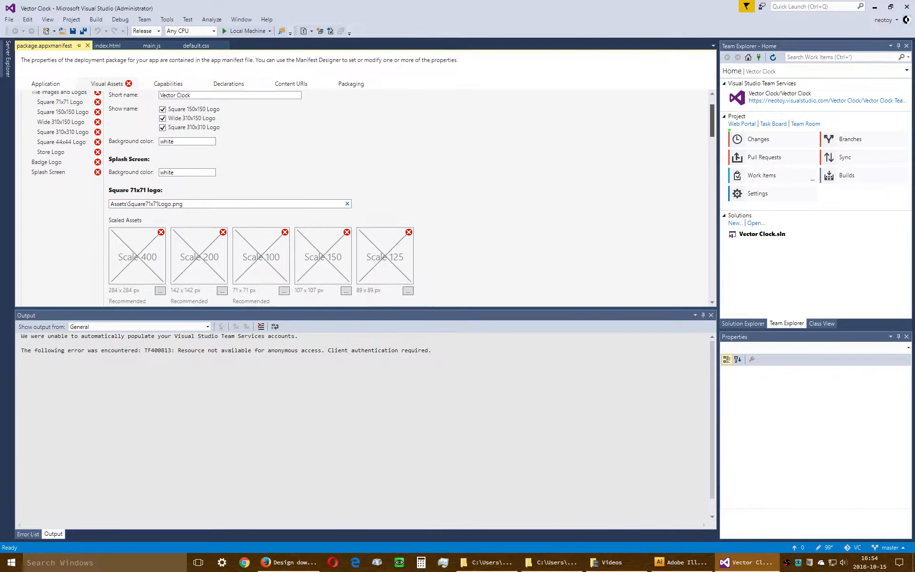
pyautogui.scroll(-3)
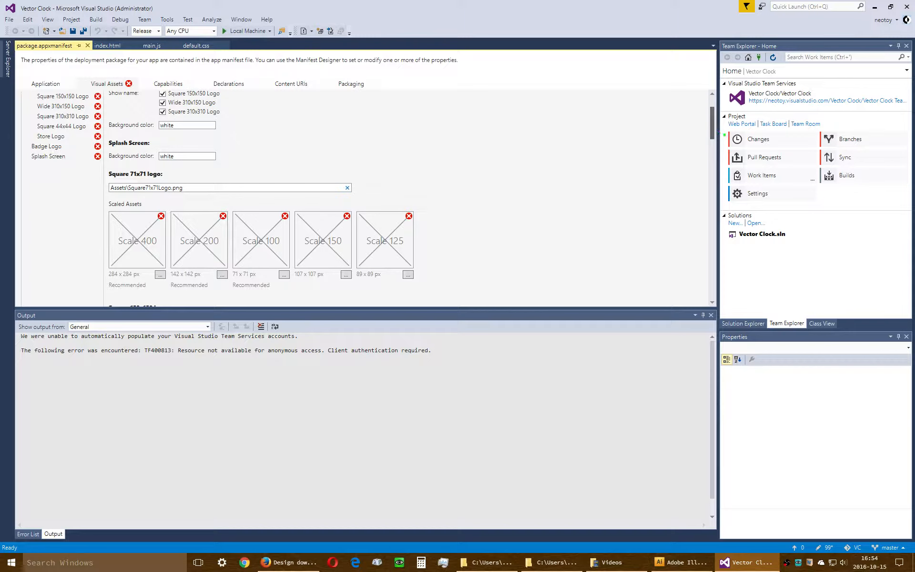
pyautogui.scroll(-3)
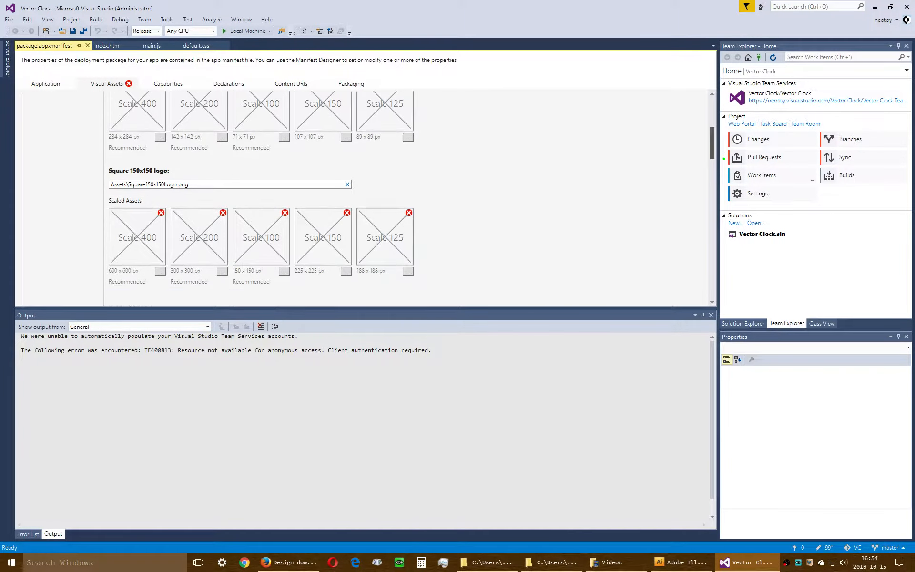
pyautogui.scroll(-3)
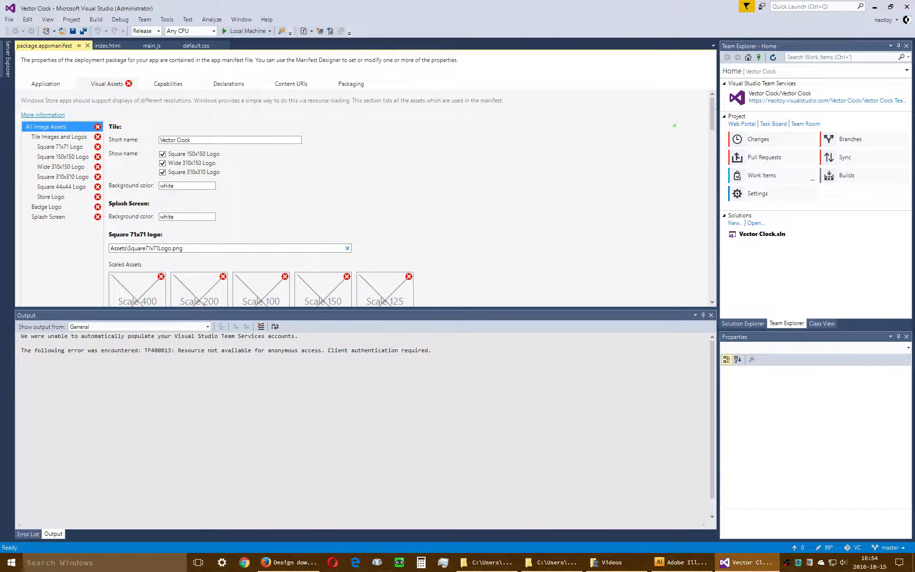
# Step: Filter the Visual Assets view to Tile Images and Logos and scroll through the missing scaled image slots
pyautogui.click(59, 136)
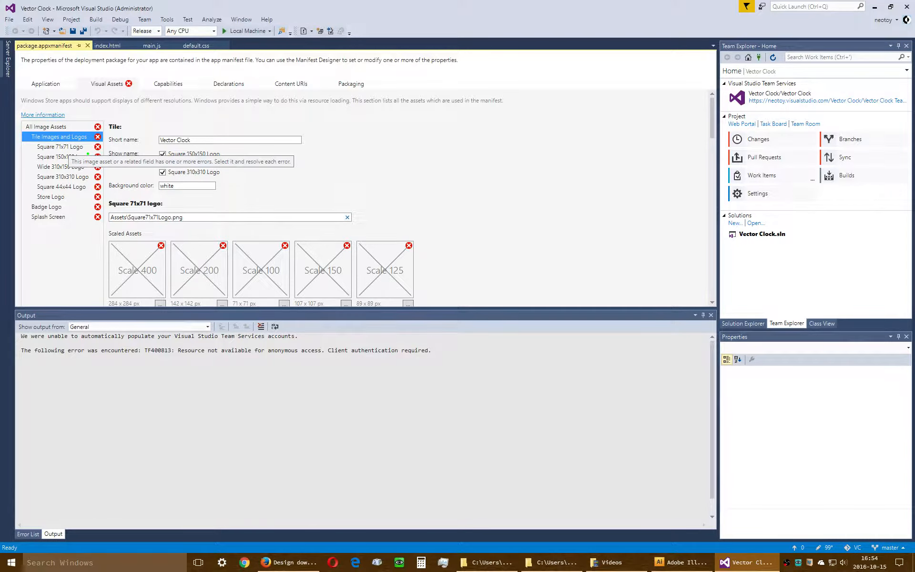
pyautogui.scroll(-3)
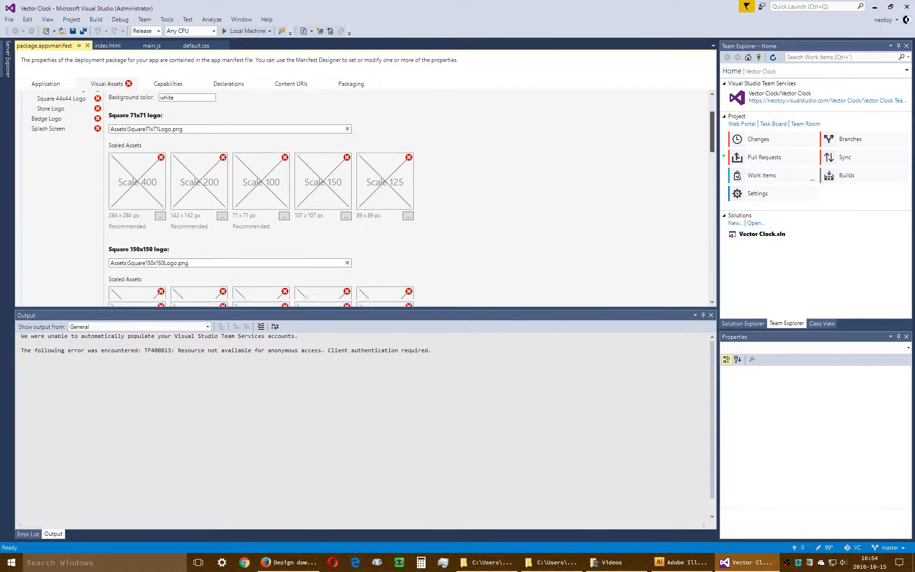
pyautogui.scroll(-3)
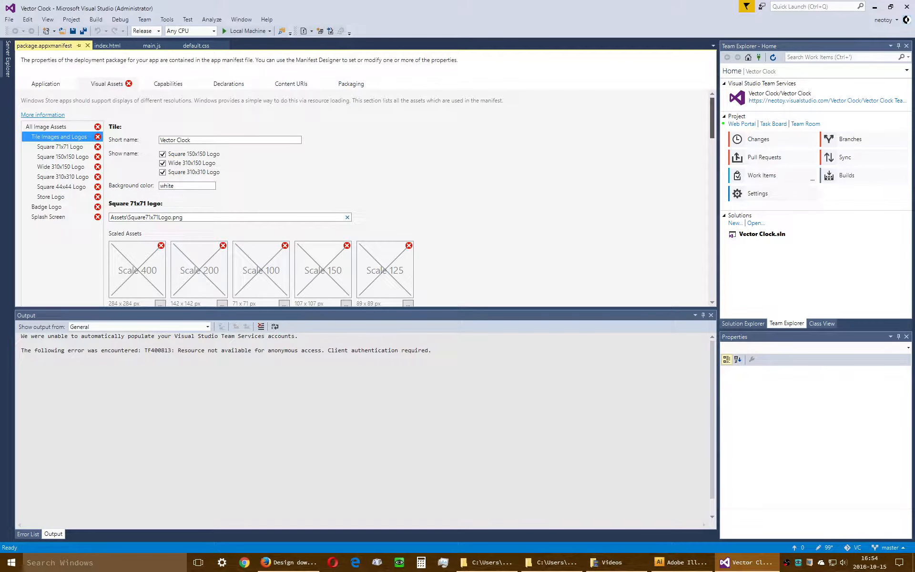
pyautogui.scroll(-3)
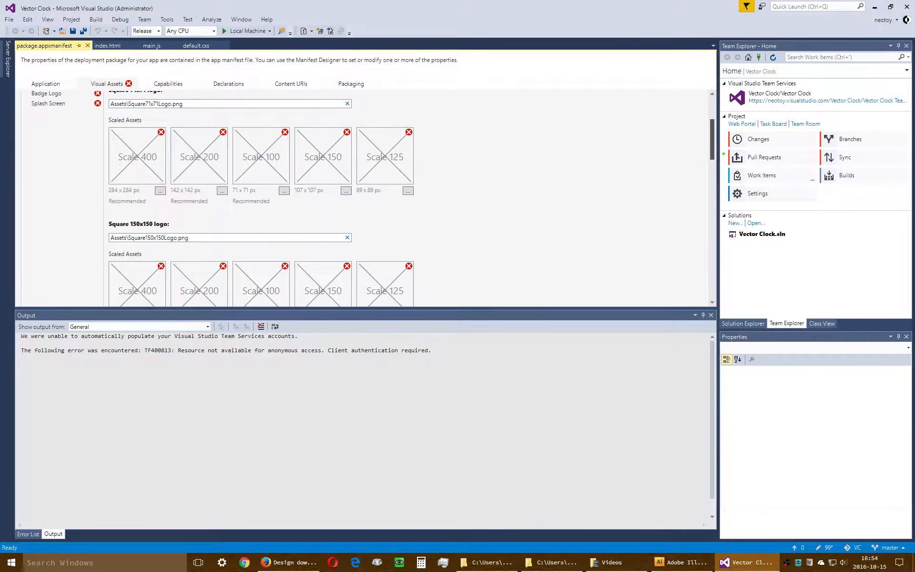
pyautogui.scroll(-3)
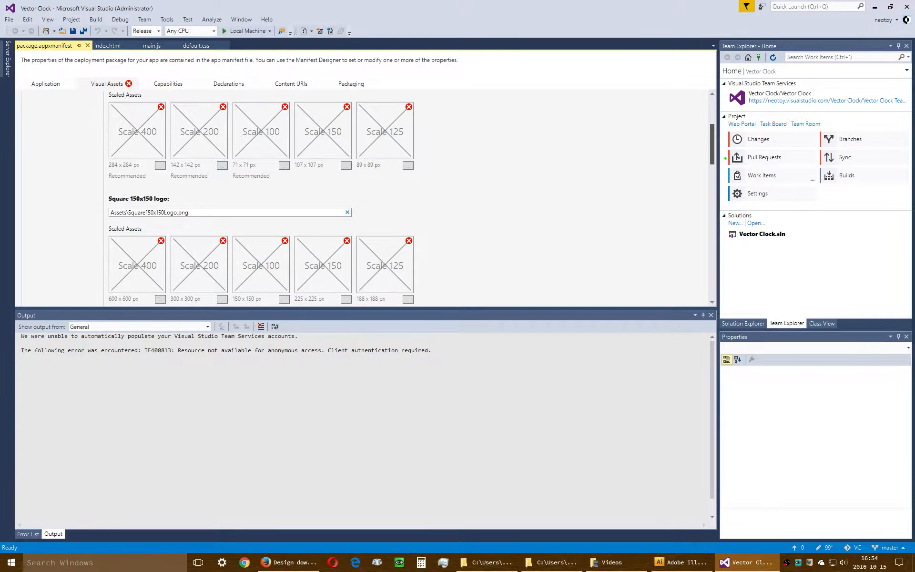
pyautogui.scroll(-3)
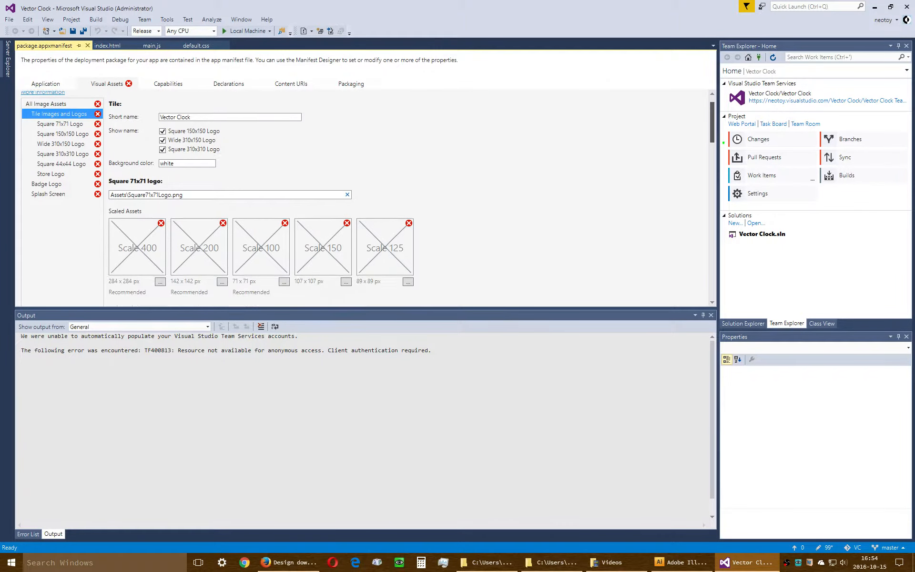
pyautogui.scroll(-3)
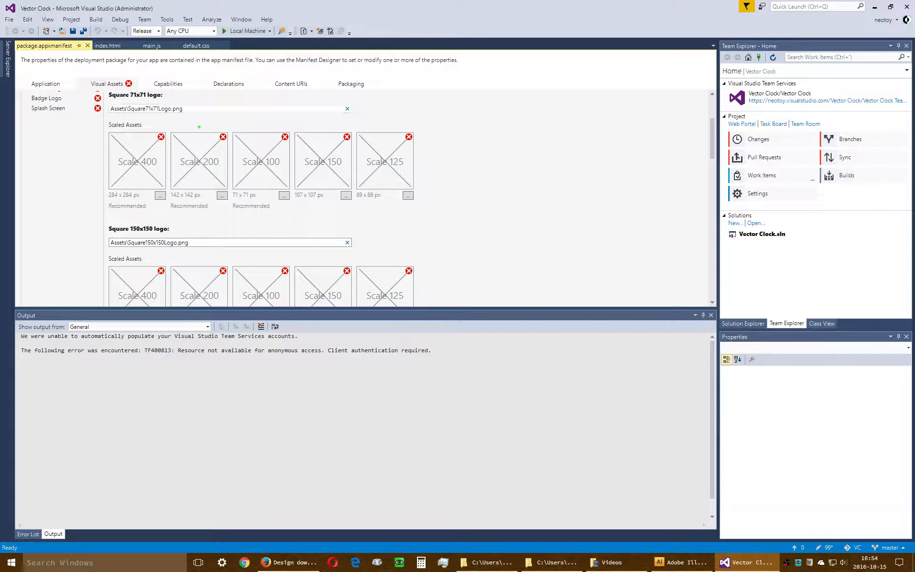
# Step: Select the Square 71x71 Logo entry and review its scaled image slots, all still flagged missing
pyautogui.tripleClick(228, 108)
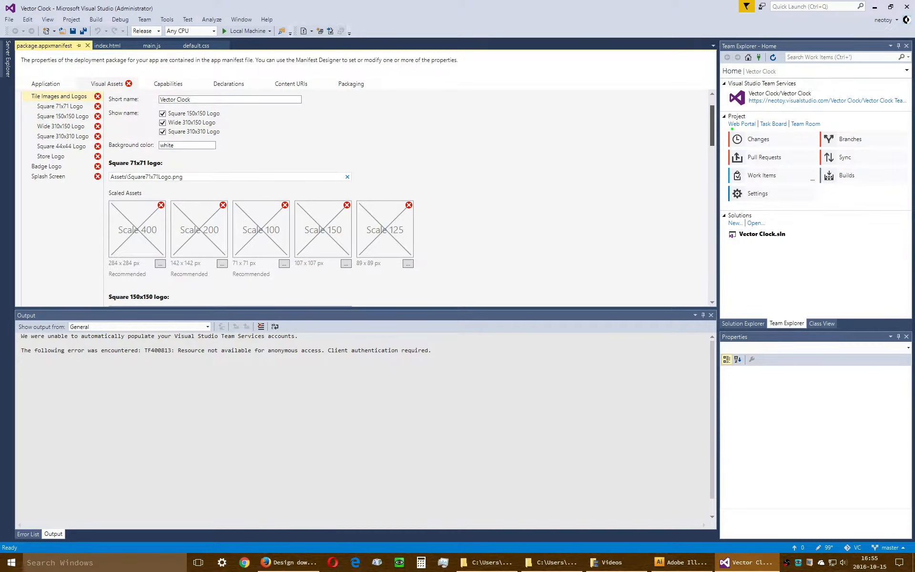
pyautogui.moveTo(429, 250)
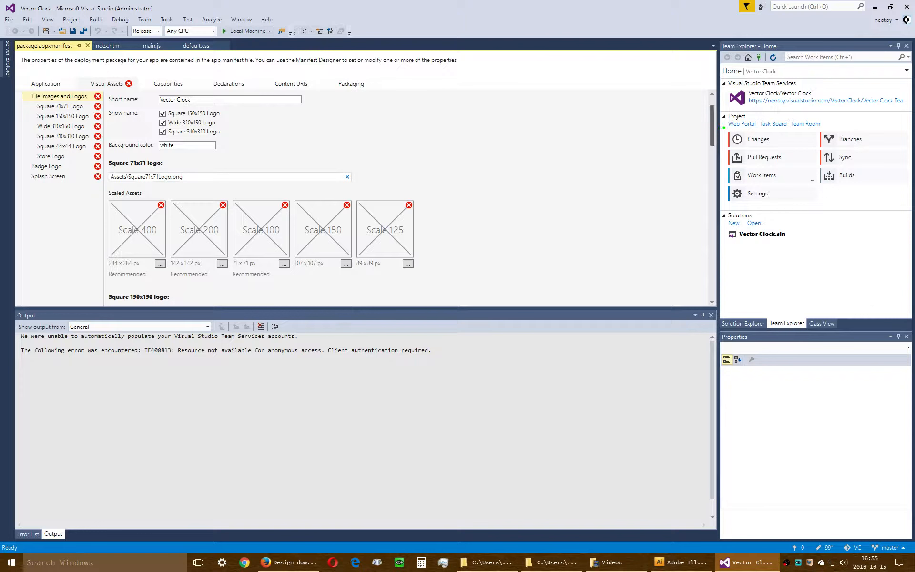
pyautogui.scroll(-3)
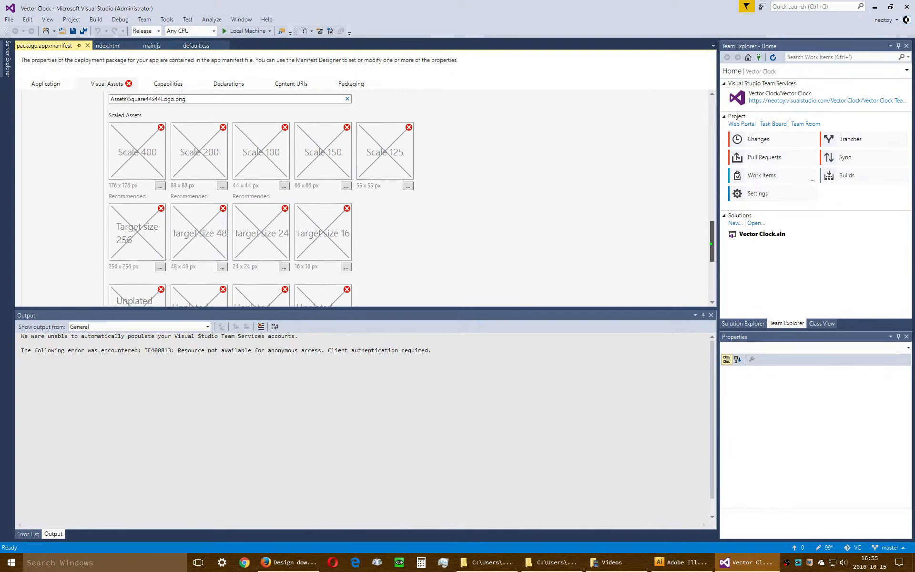
pyautogui.scroll(-3)
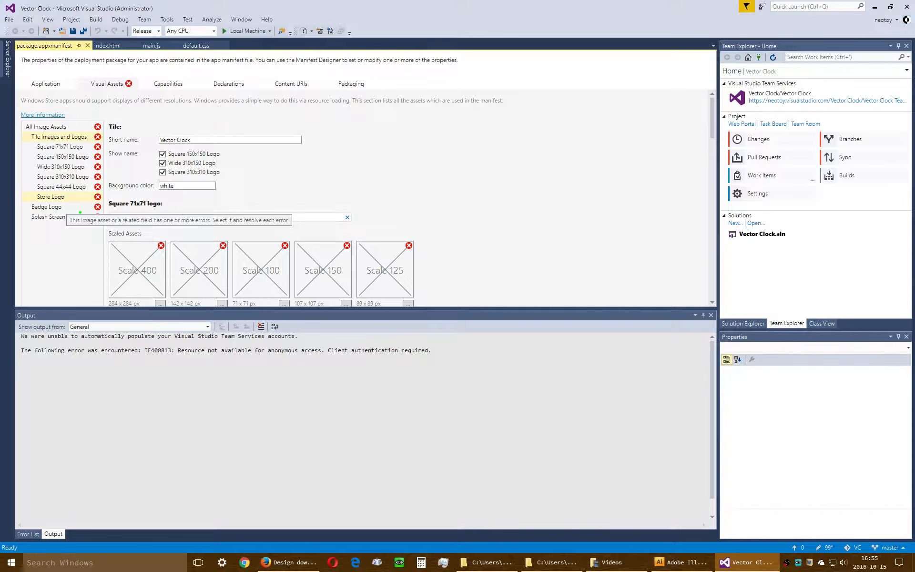
# Step: Review the Store Logo, Splash Screen and All Image Assets pages, each slot still flagged missing
pyautogui.click(51, 196)
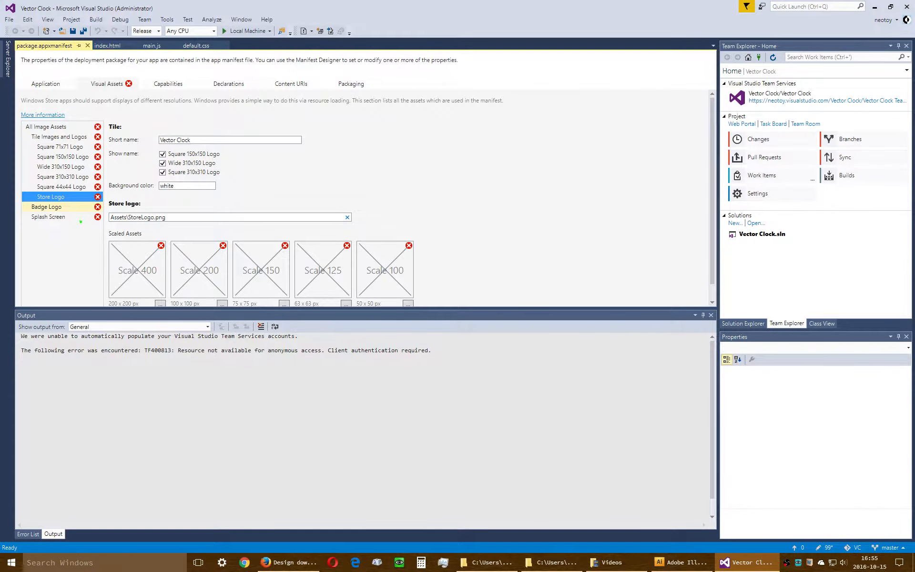
pyautogui.click(48, 216)
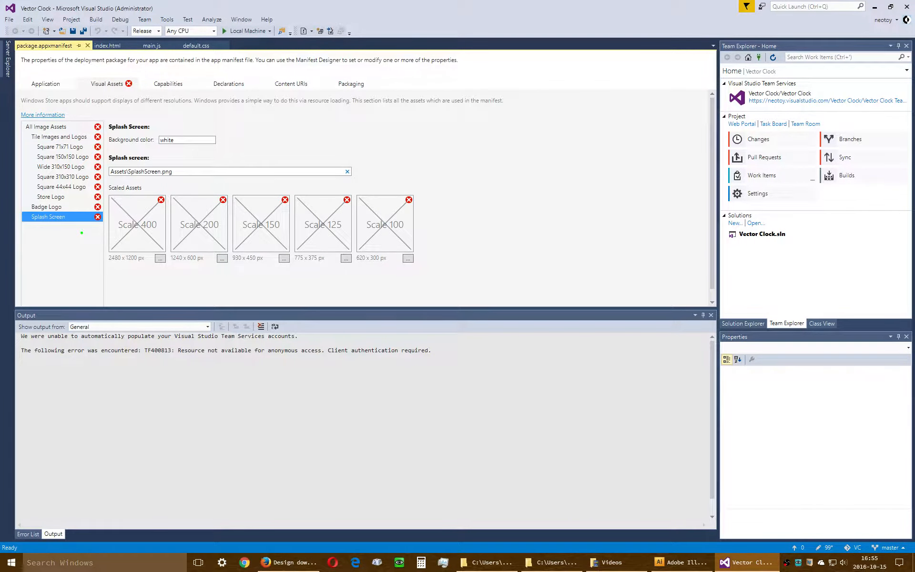
pyautogui.click(47, 127)
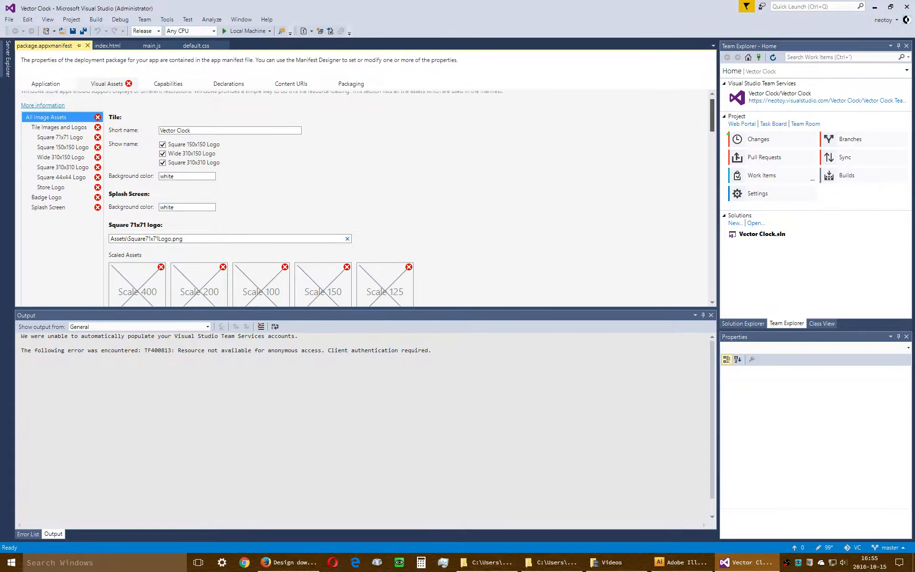
pyautogui.scroll(3)
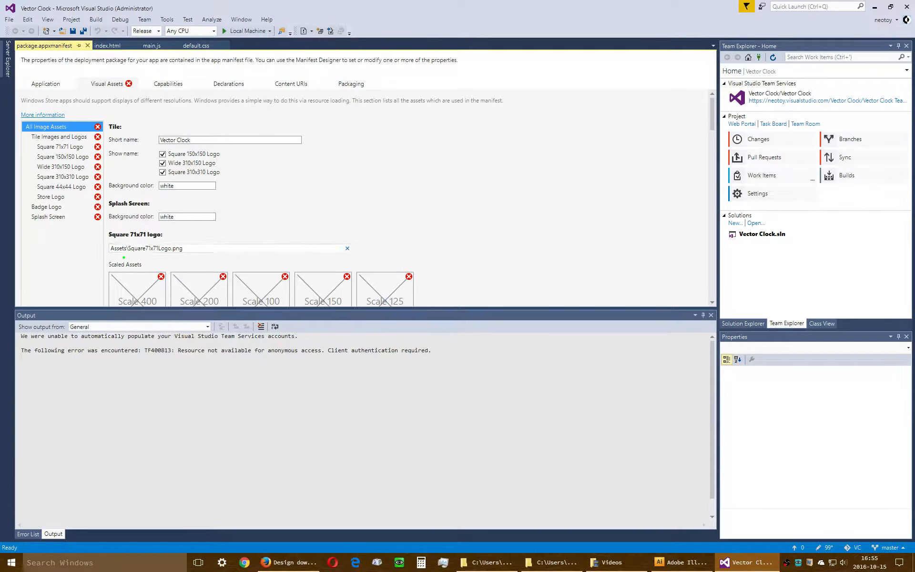
pyautogui.click(48, 216)
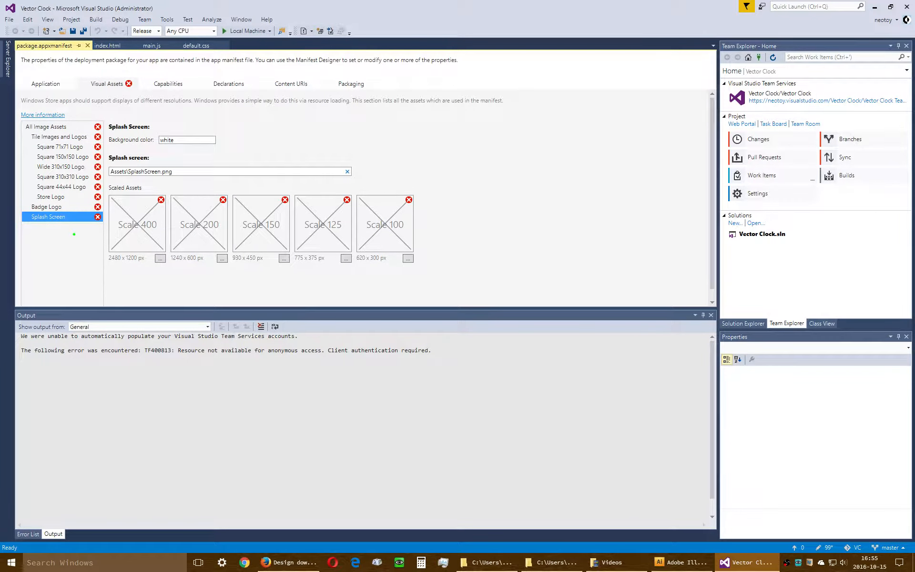
pyautogui.moveTo(126, 274)
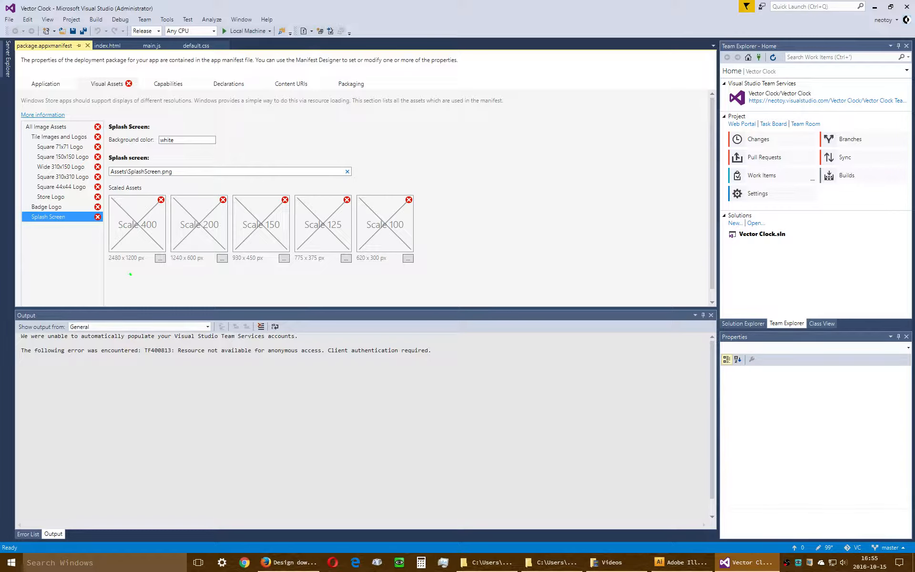
pyautogui.moveTo(163, 281)
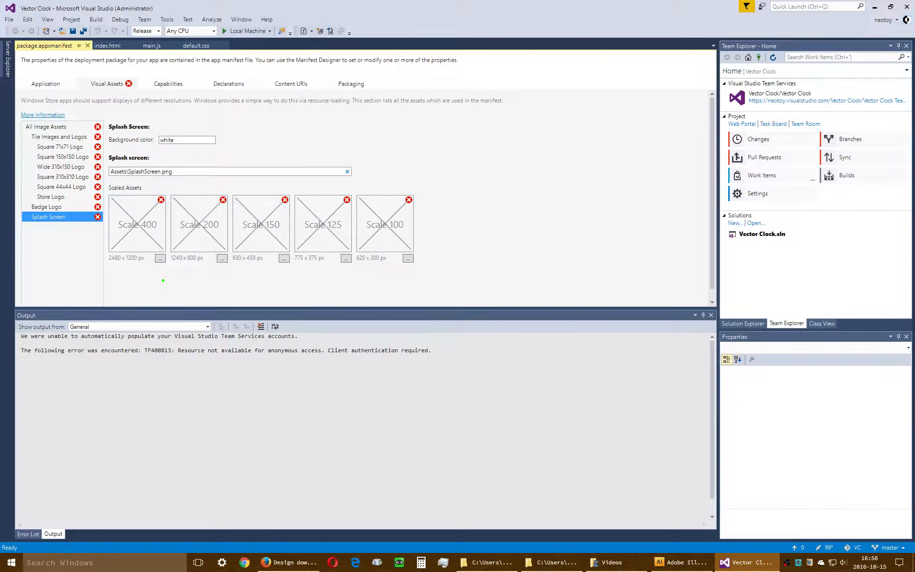
pyautogui.moveTo(468, 271)
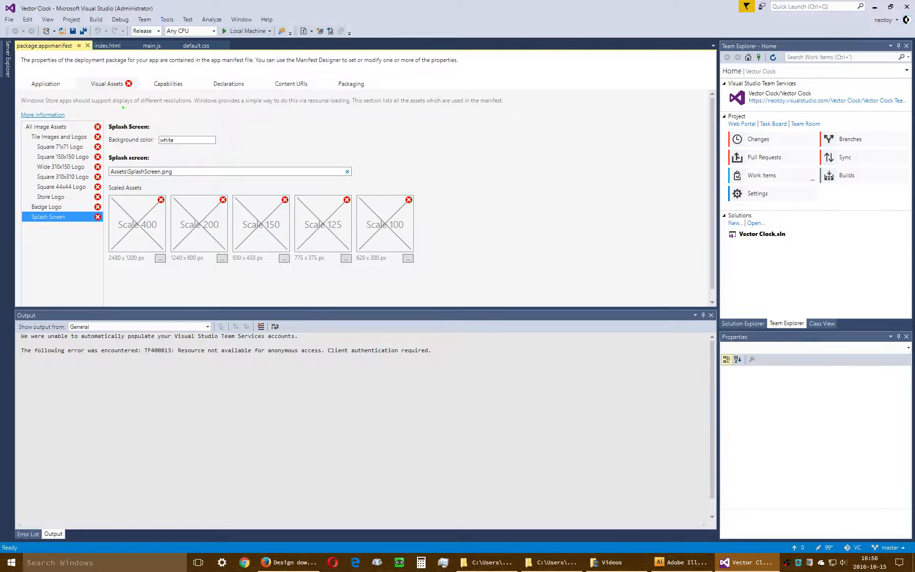
# Step: Check the All Image Assets, Square 71x71, Square 44x44 and Splash Screen slot pages again
pyautogui.click(46, 127)
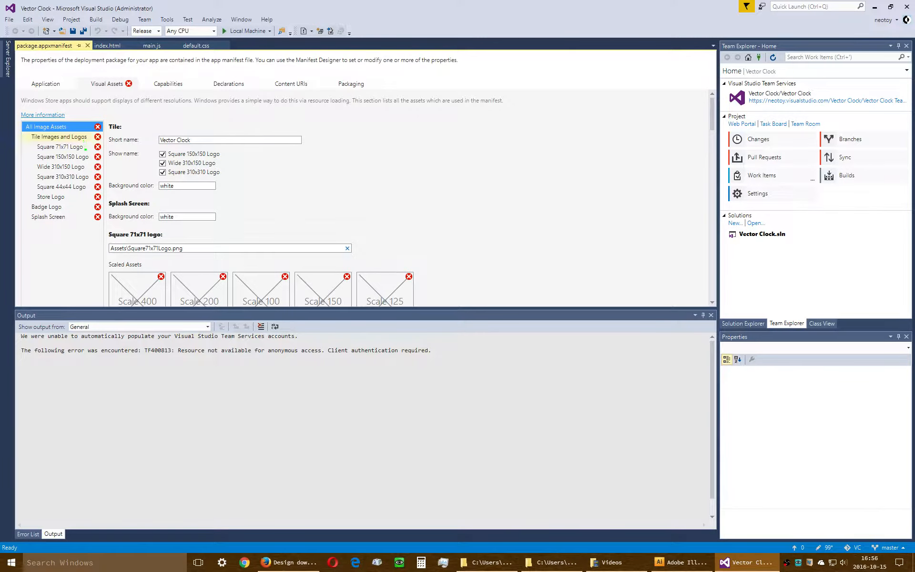
pyautogui.click(59, 147)
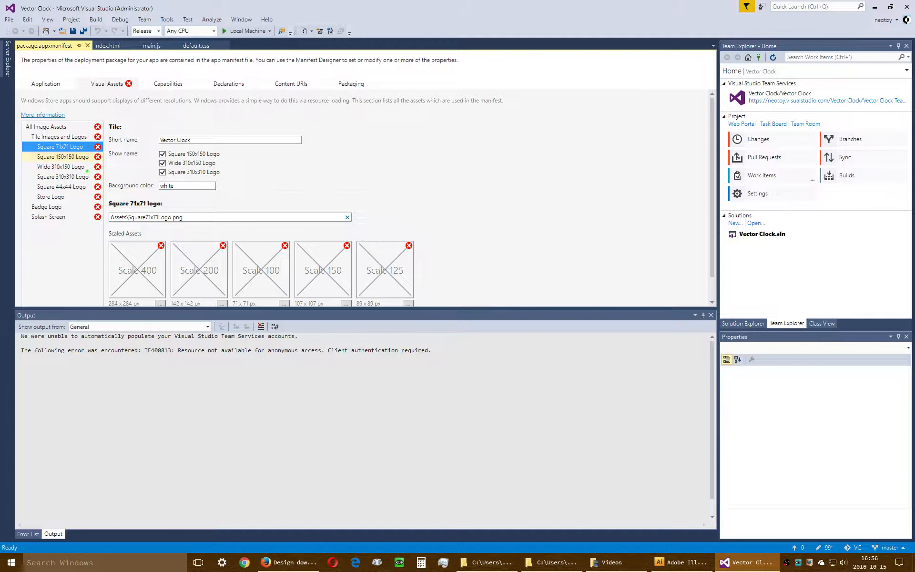
pyautogui.click(61, 187)
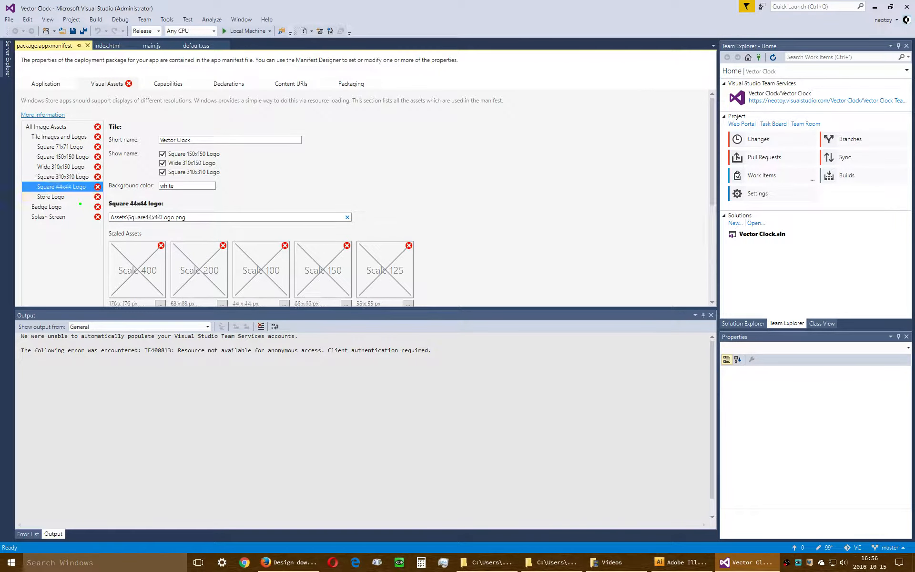
pyautogui.click(48, 216)
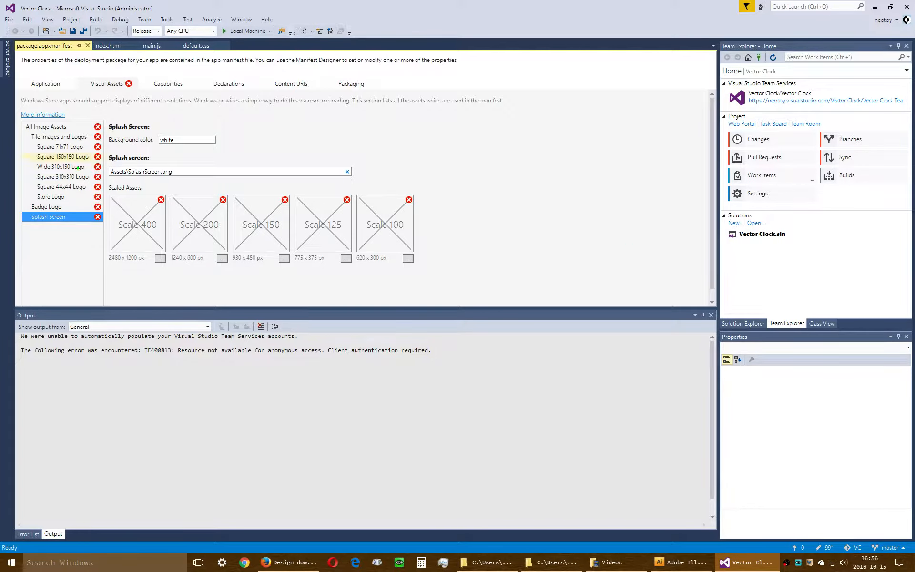
pyautogui.click(60, 146)
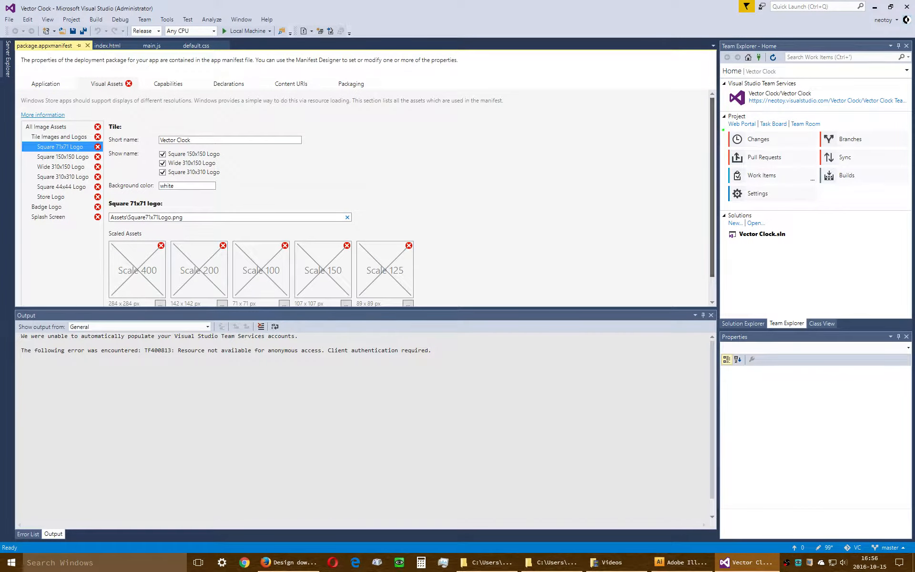
pyautogui.moveTo(97, 147)
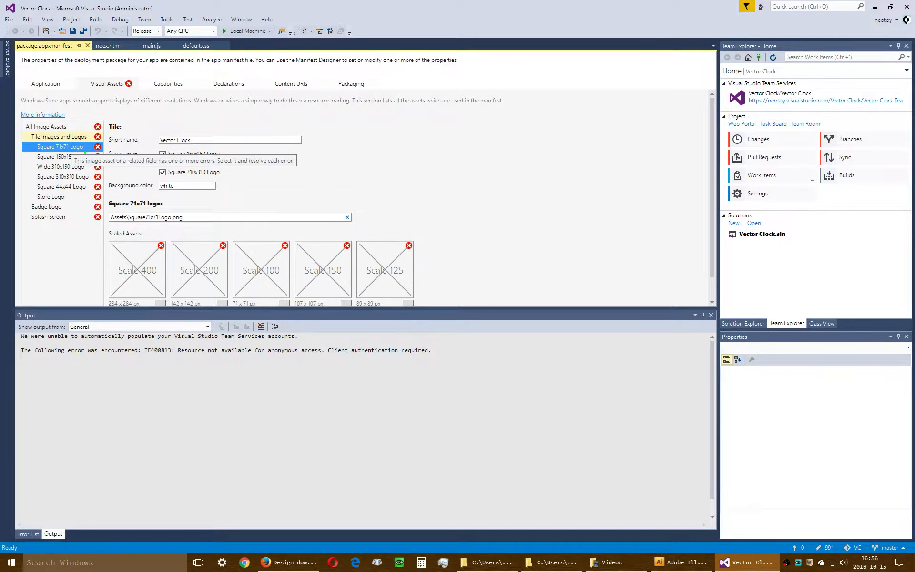
# Step: Step through Tile Images and Logos, Square 310x310 and Store Logo, end on All Image Assets, then switch to the favicon drawing
pyautogui.click(58, 136)
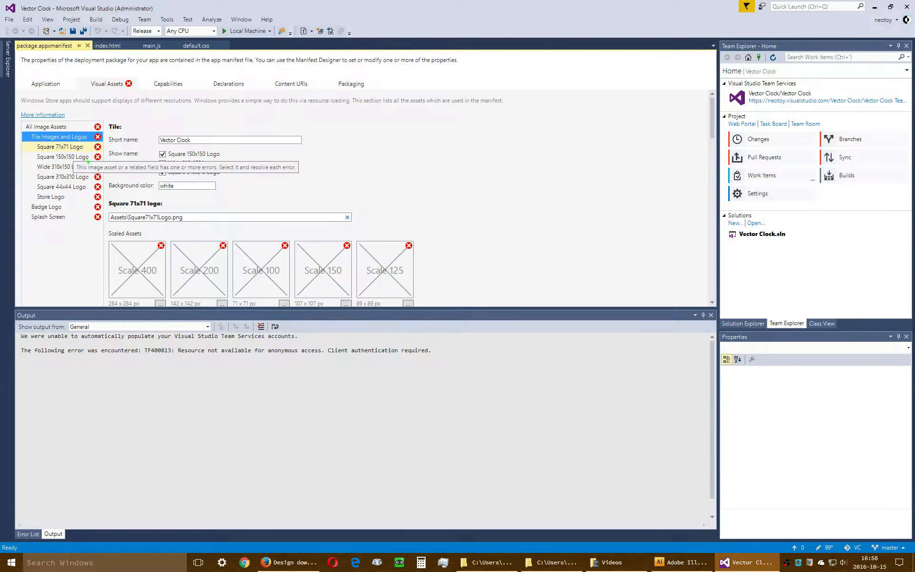
pyautogui.click(61, 166)
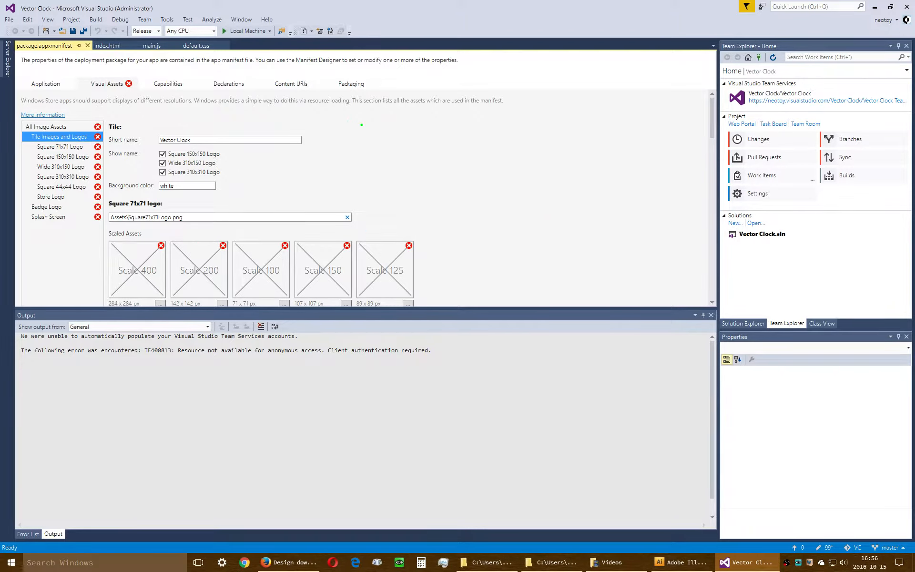
pyautogui.moveTo(480, 199)
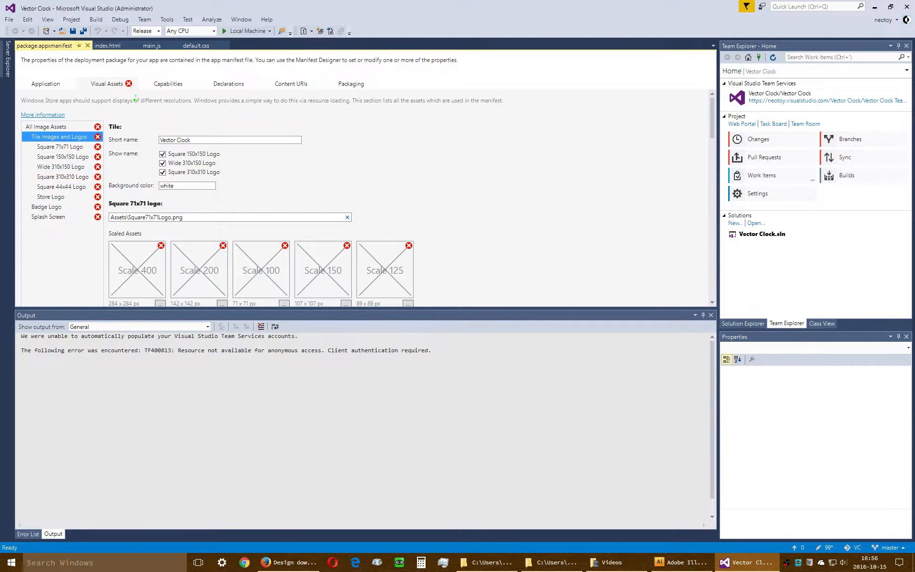
pyautogui.click(63, 176)
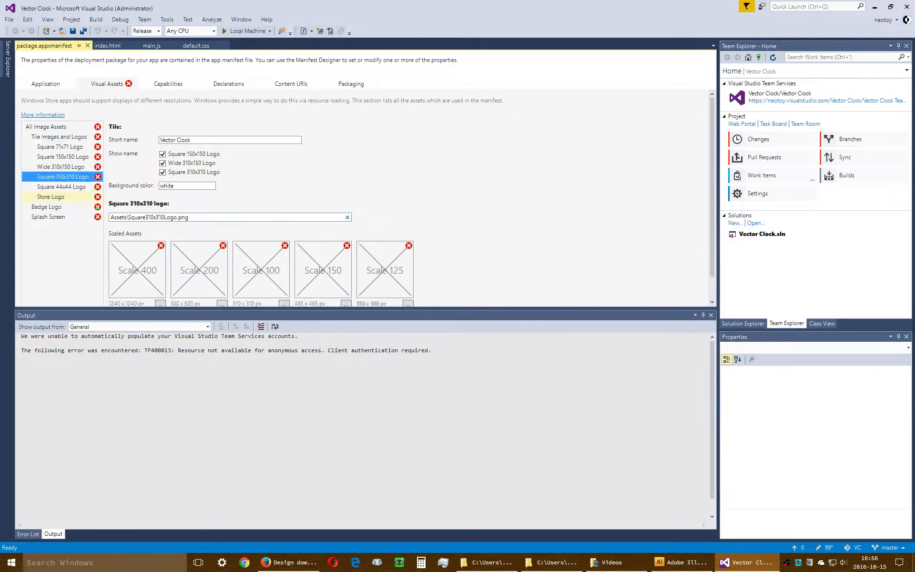
pyautogui.click(50, 197)
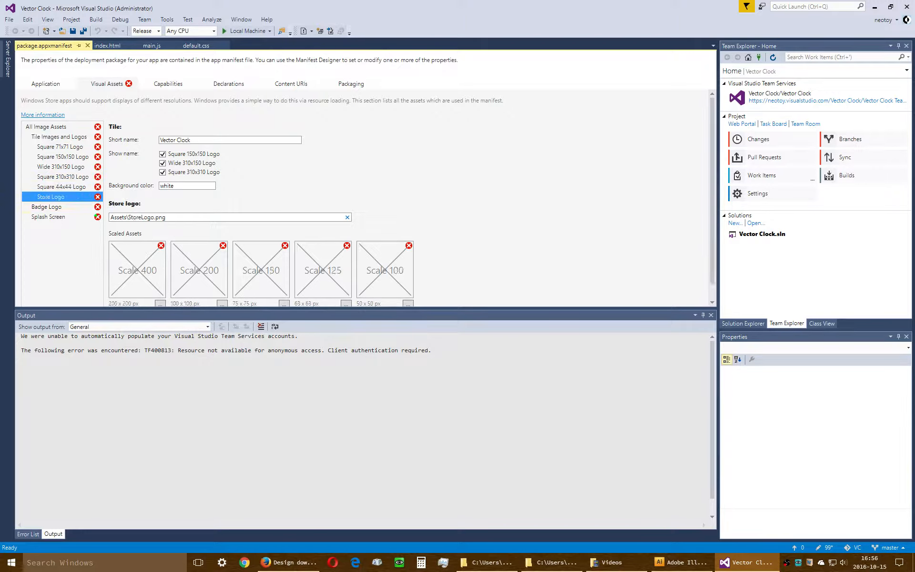
pyautogui.click(47, 126)
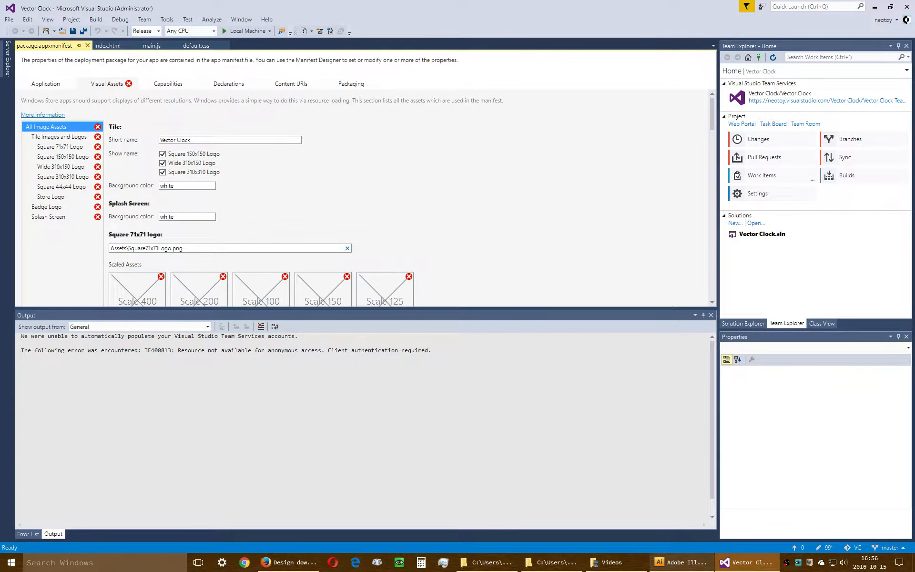
pyautogui.click(680, 562)
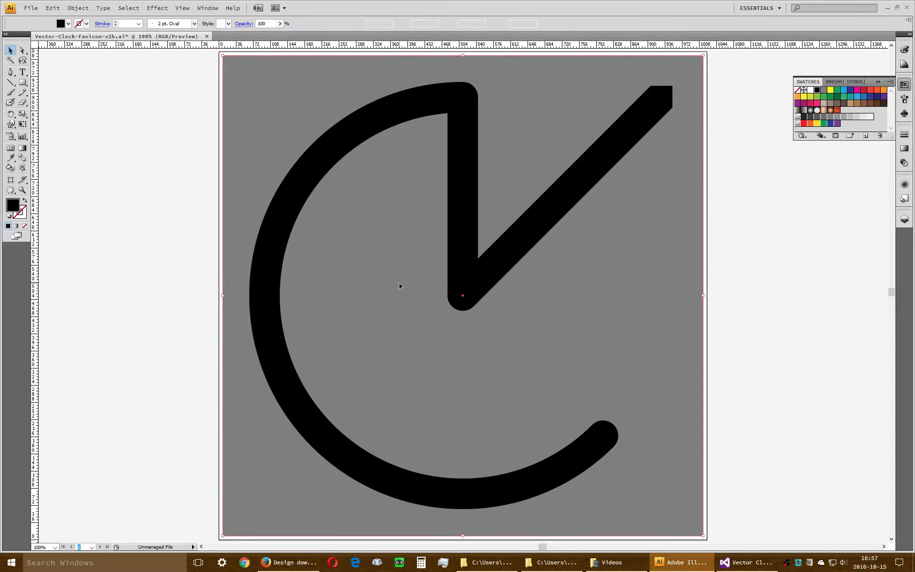
# Step: Select and deselect the favicon's background square and clock path in Illustrator, then return to Visual Studio
pyautogui.click(463, 135)
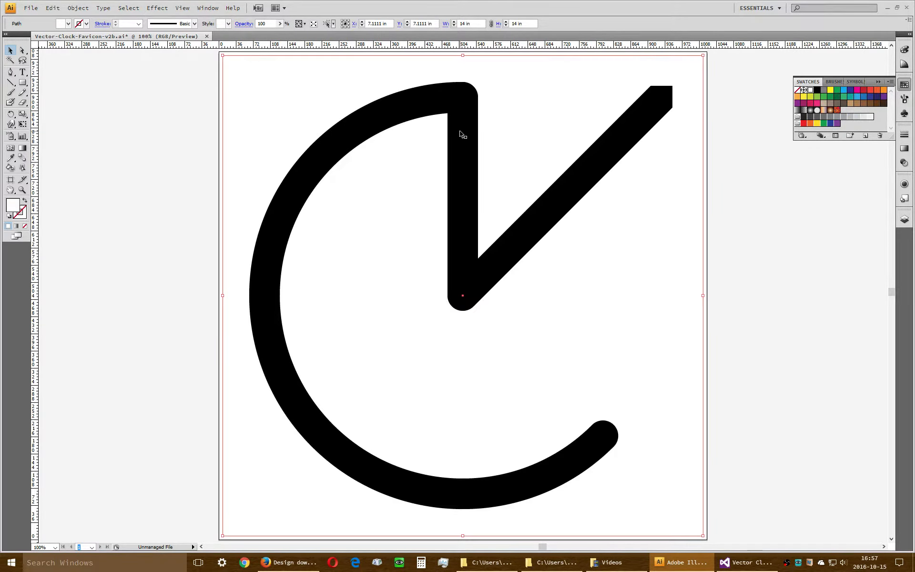
pyautogui.click(463, 135)
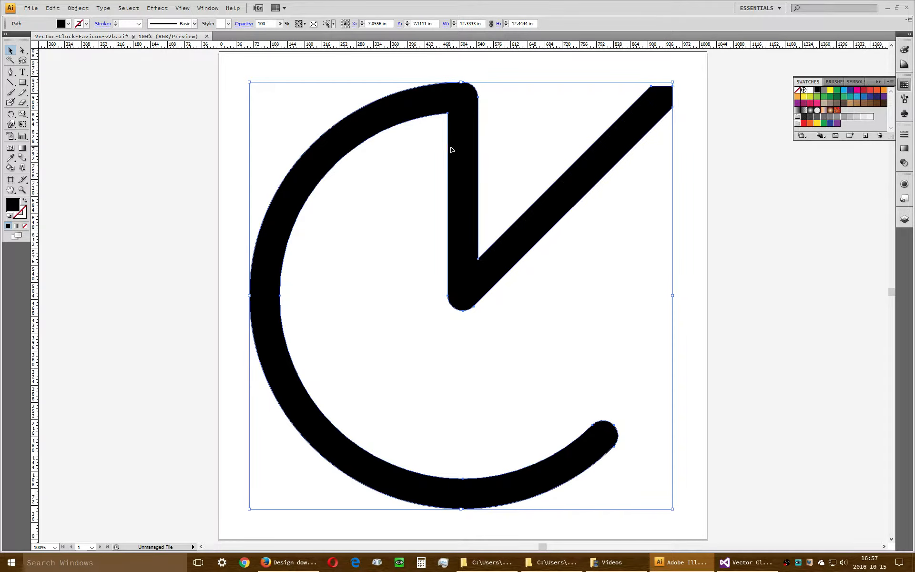
pyautogui.moveTo(759, 269)
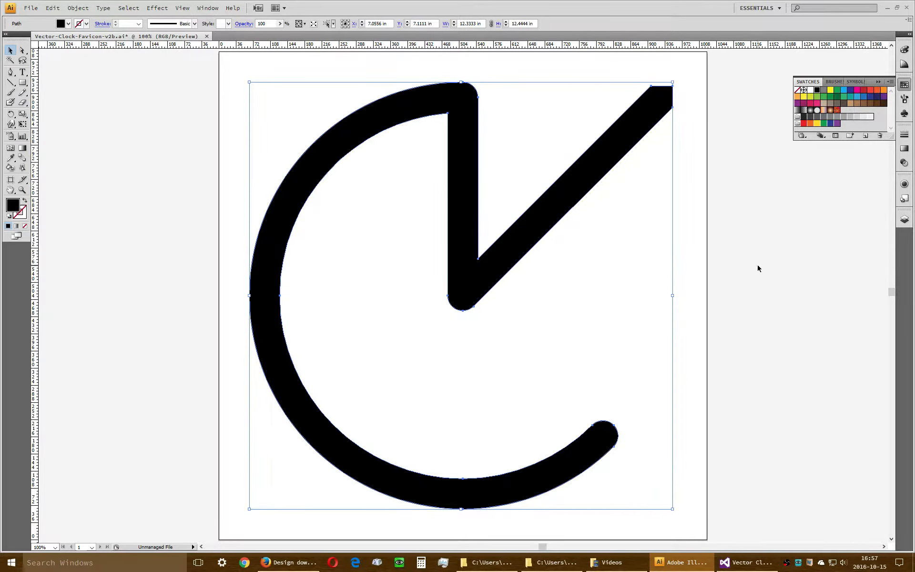
pyautogui.click(759, 272)
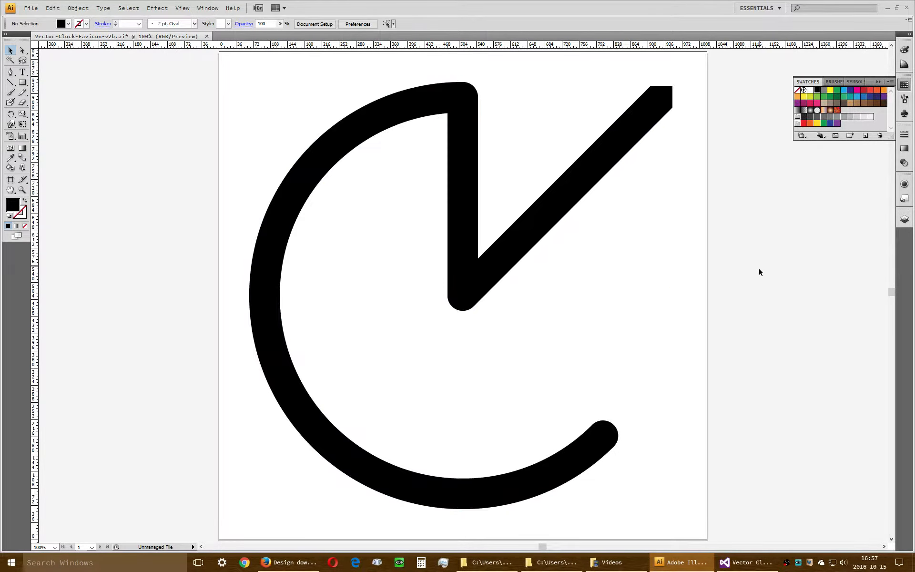
pyautogui.moveTo(751, 563)
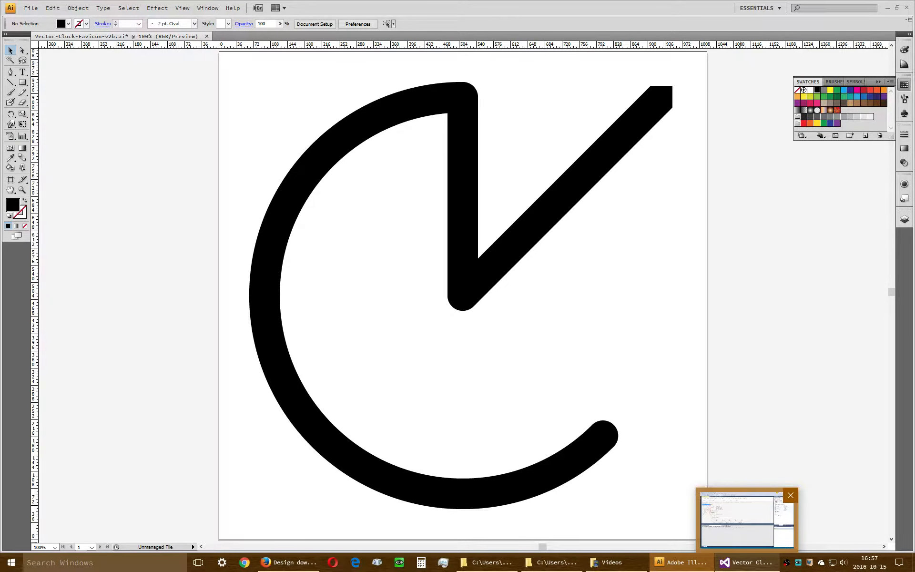
pyautogui.moveTo(747, 519)
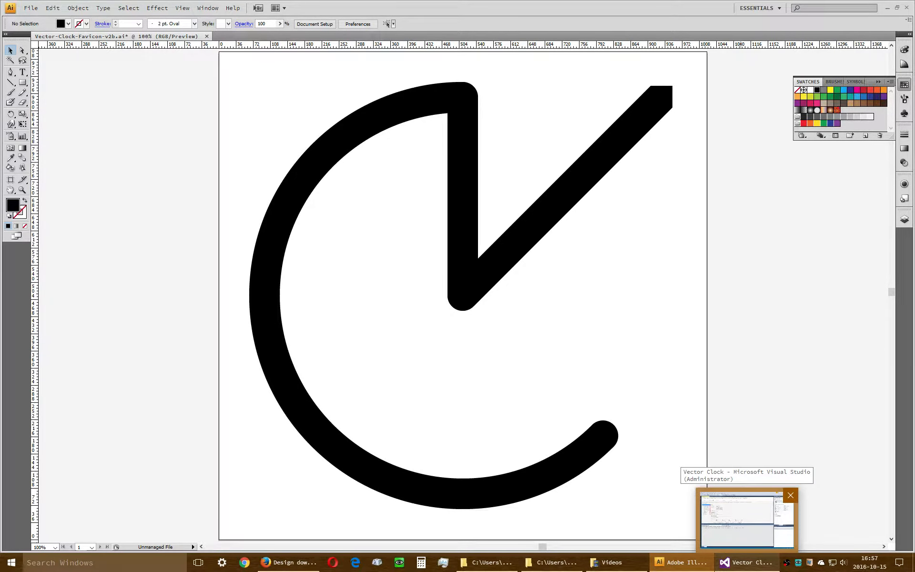
pyautogui.click(747, 520)
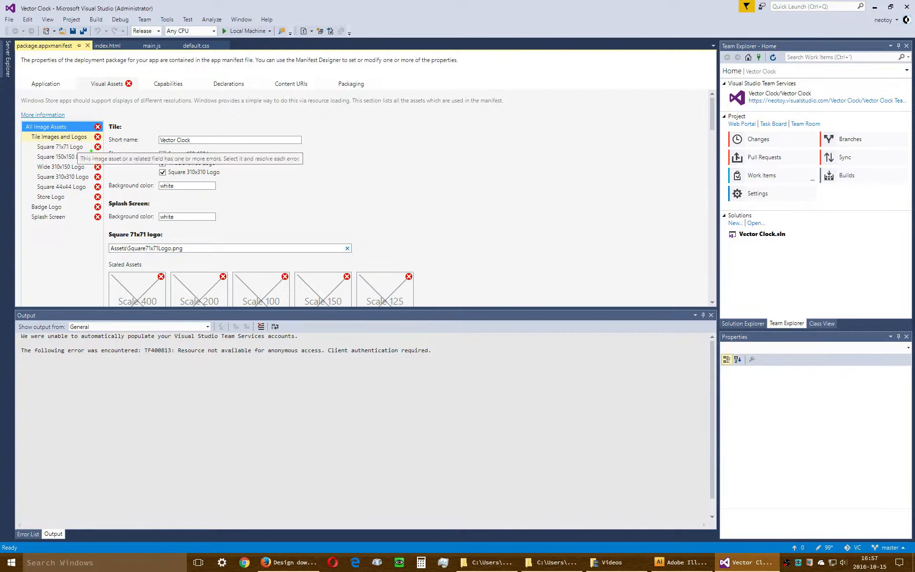
pyautogui.click(61, 167)
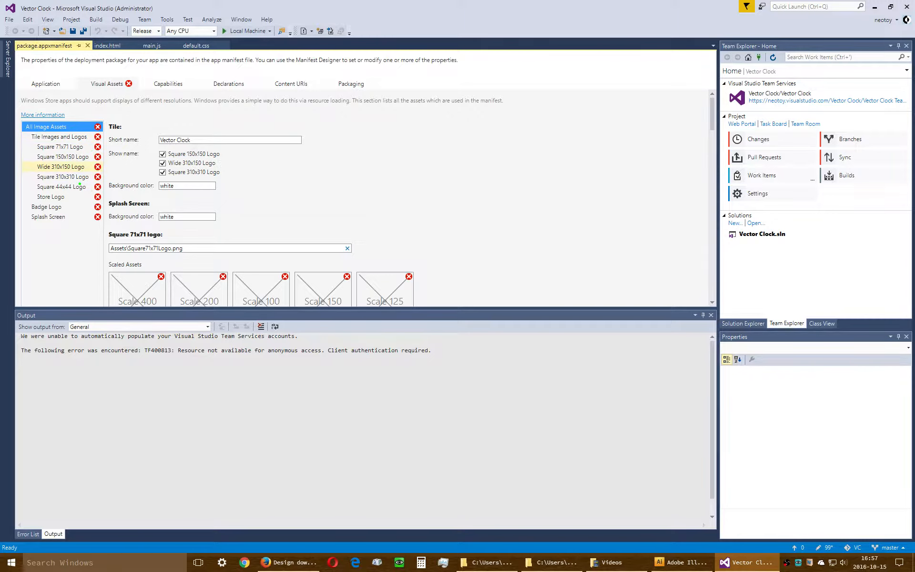
pyautogui.moveTo(80, 186)
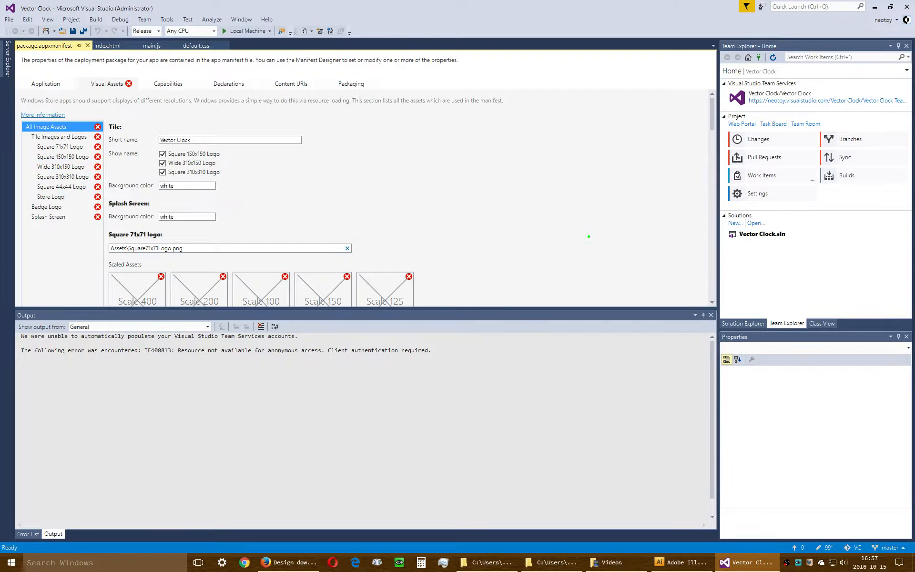
pyautogui.moveTo(574, 241)
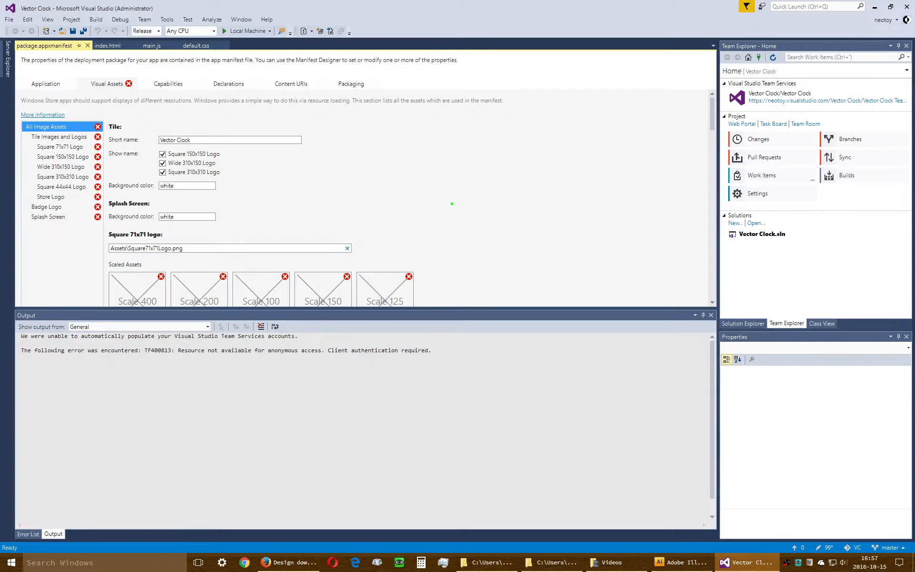
pyautogui.moveTo(454, 199)
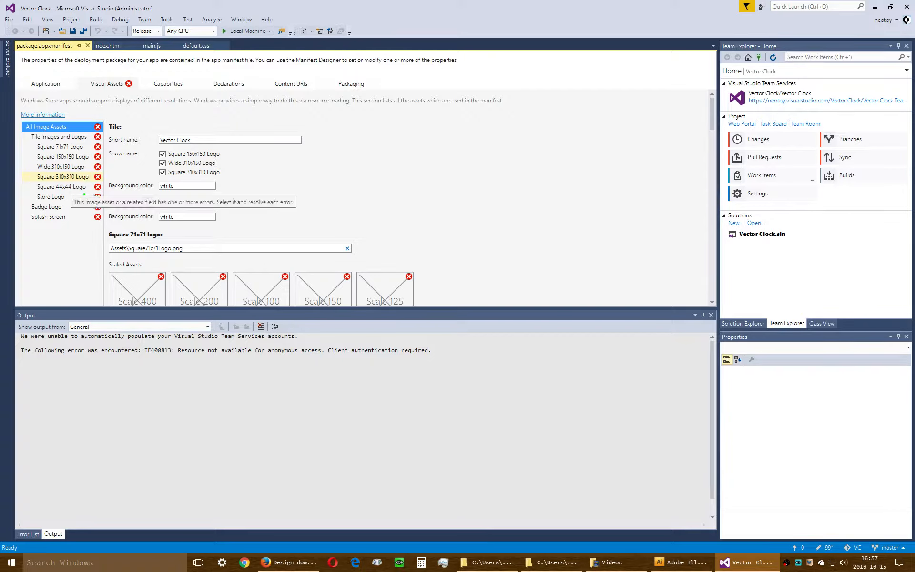
pyautogui.click(49, 216)
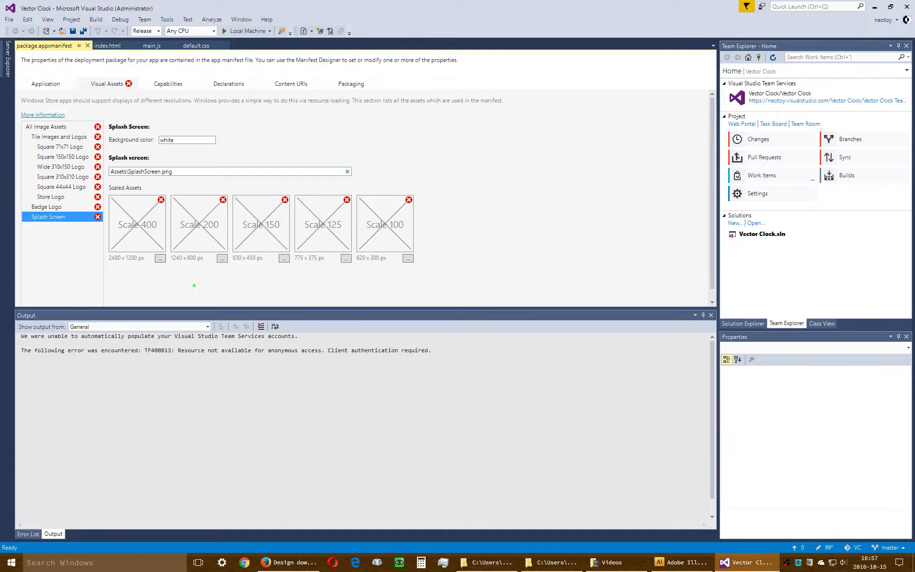
pyautogui.moveTo(160, 258)
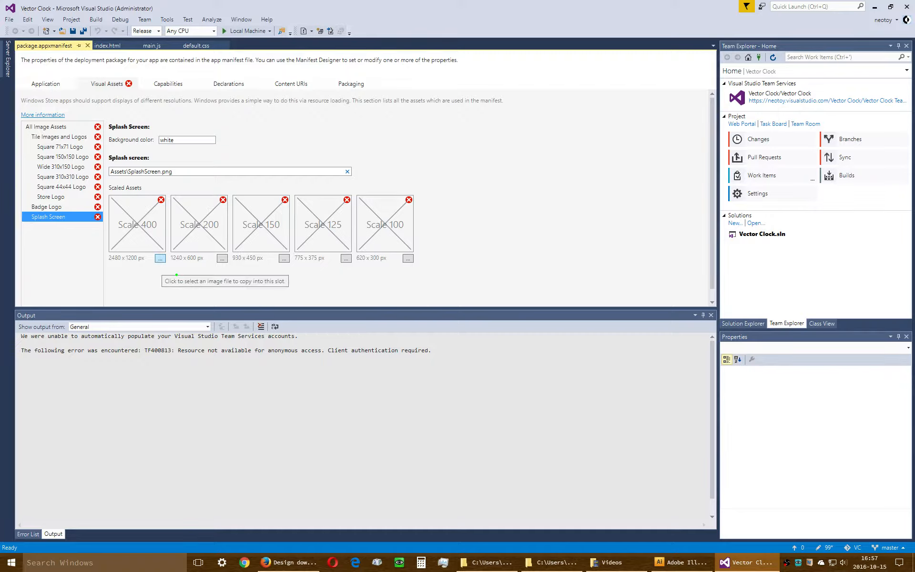
pyautogui.moveTo(176, 275)
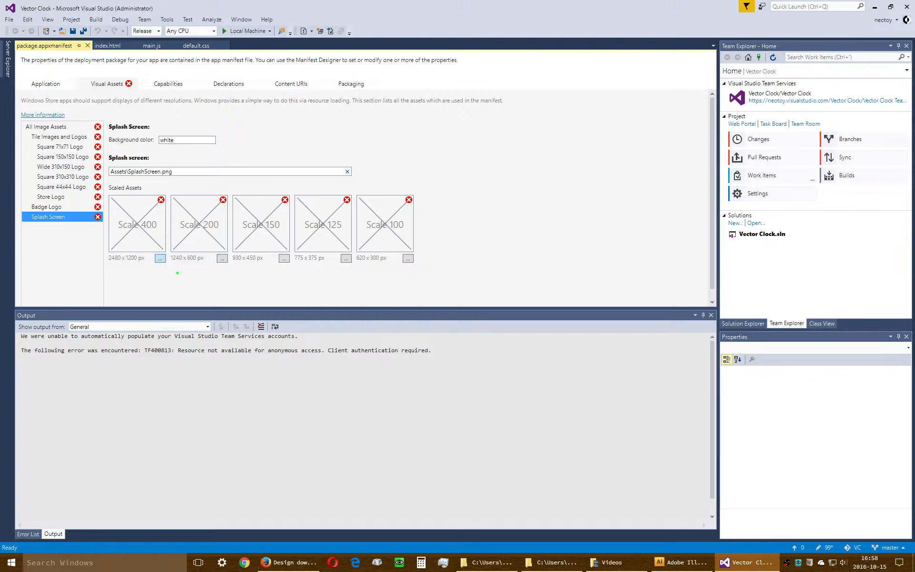
pyautogui.moveTo(178, 273)
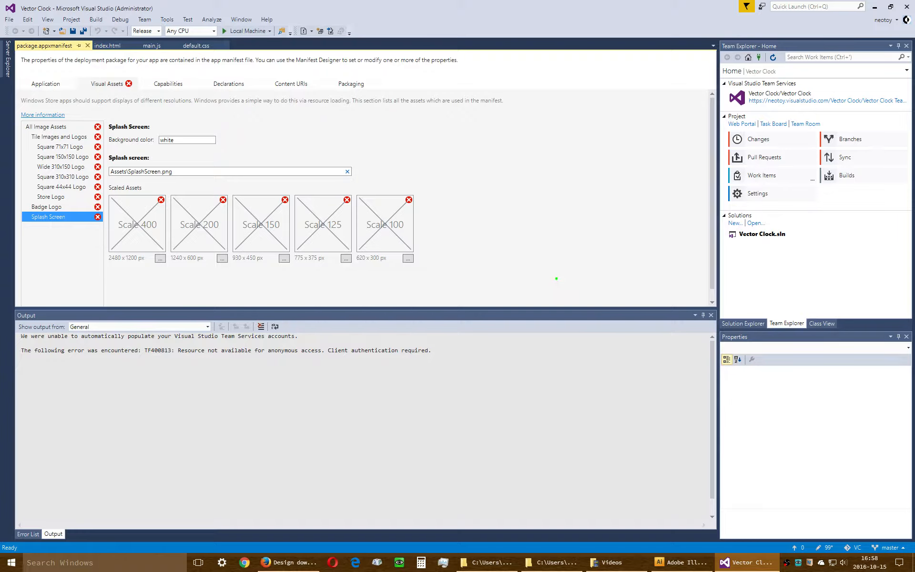
pyautogui.moveTo(560, 252)
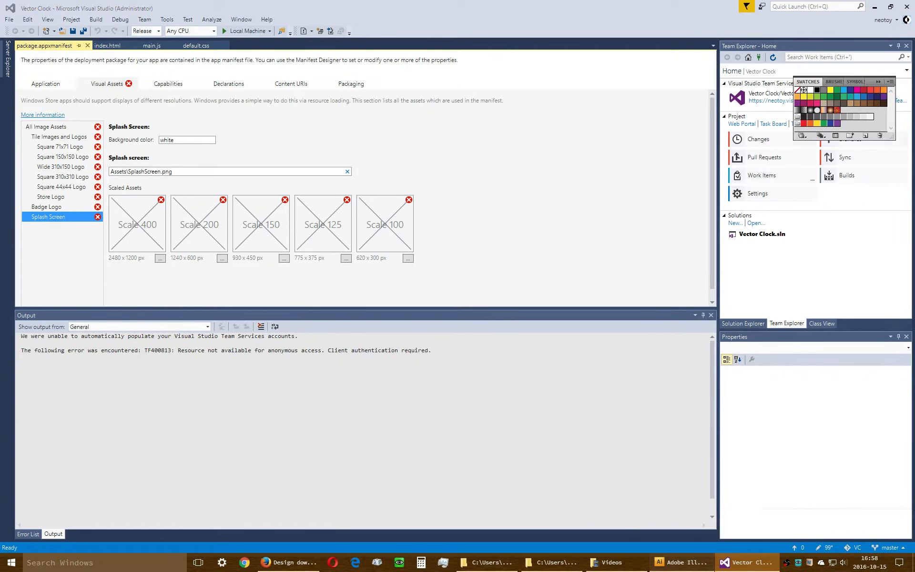
# Step: Switch from the Splash Screen asset view to the clock favicon drawing in Illustrator
pyautogui.click(680, 562)
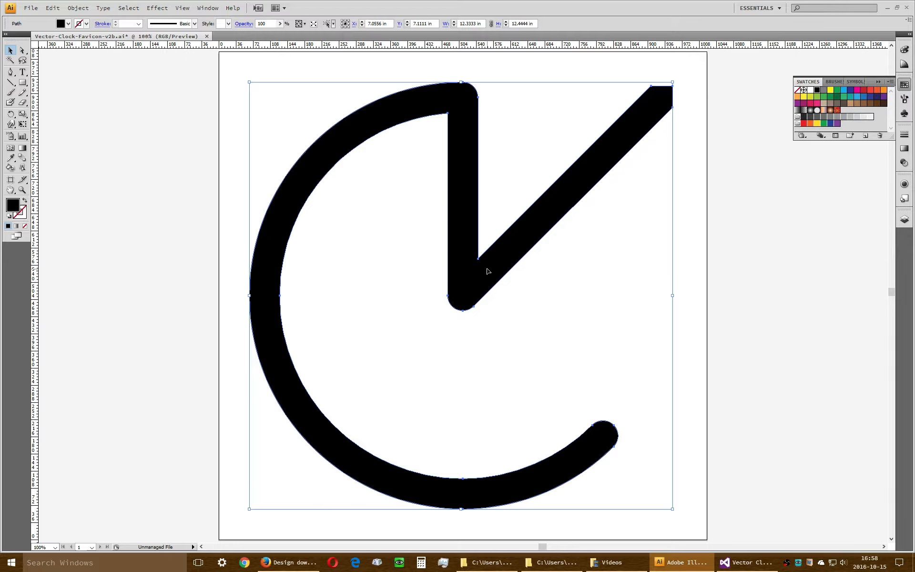
pyautogui.moveTo(481, 280)
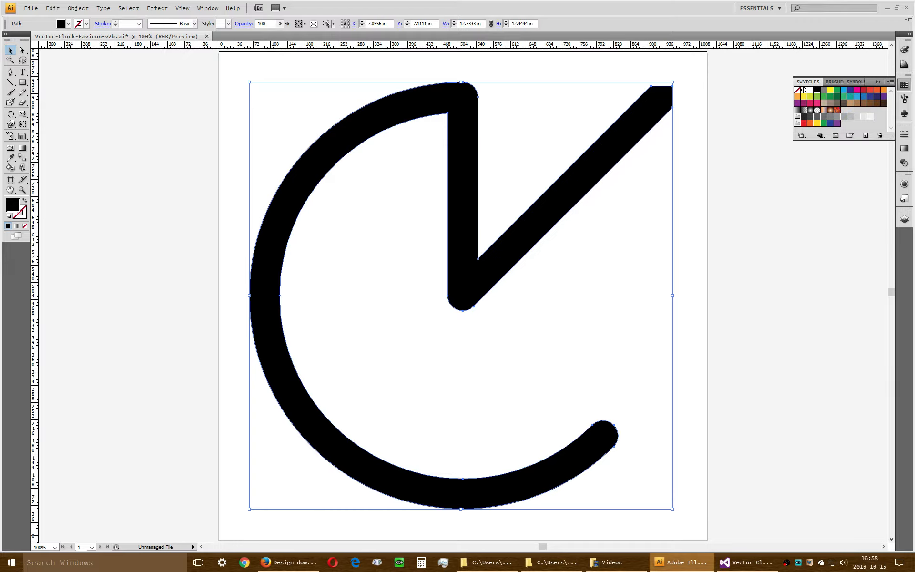
pyautogui.moveTo(602, 209)
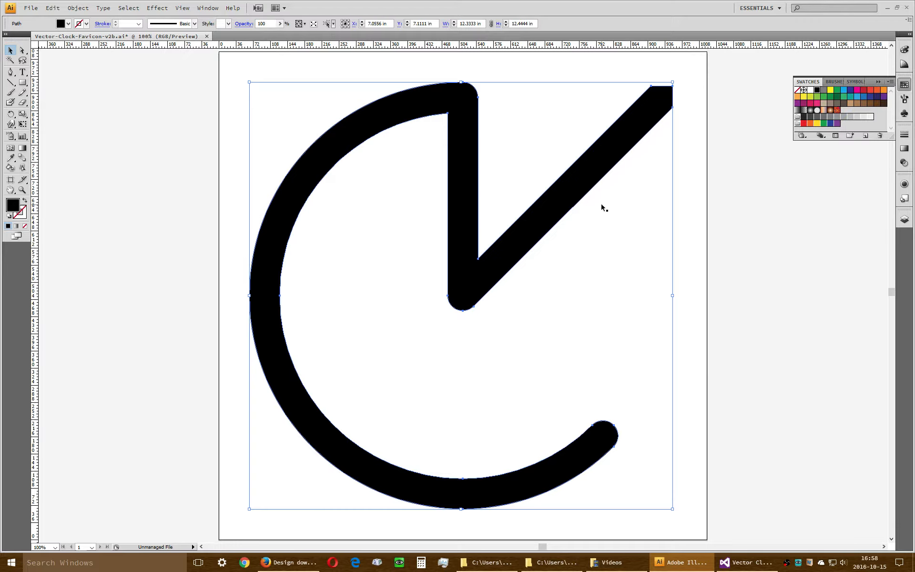
pyautogui.moveTo(751, 264)
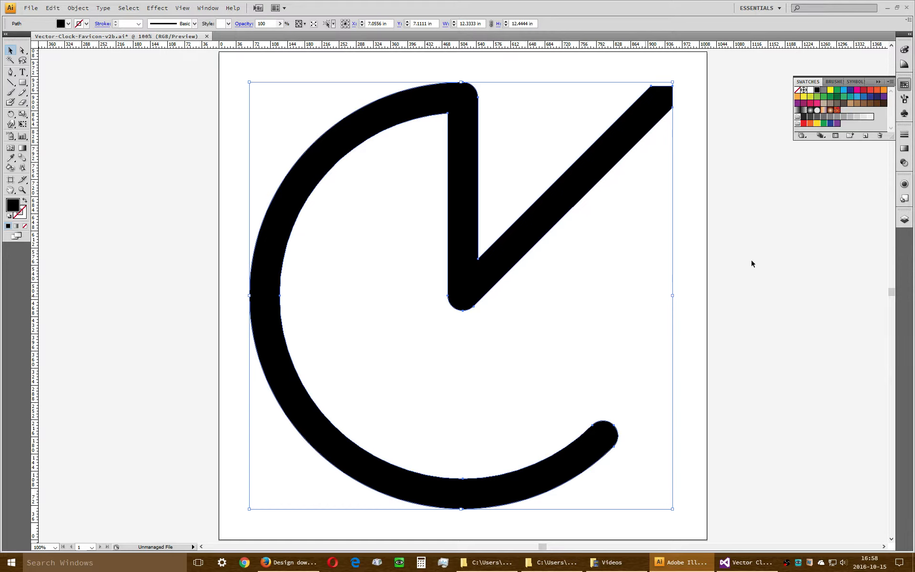
pyautogui.click(545, 214)
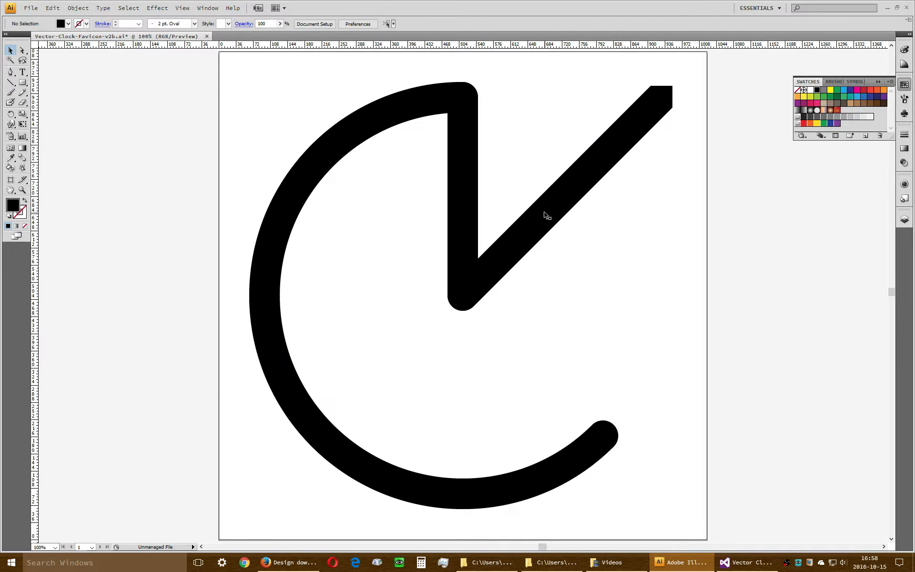
pyautogui.click(542, 214)
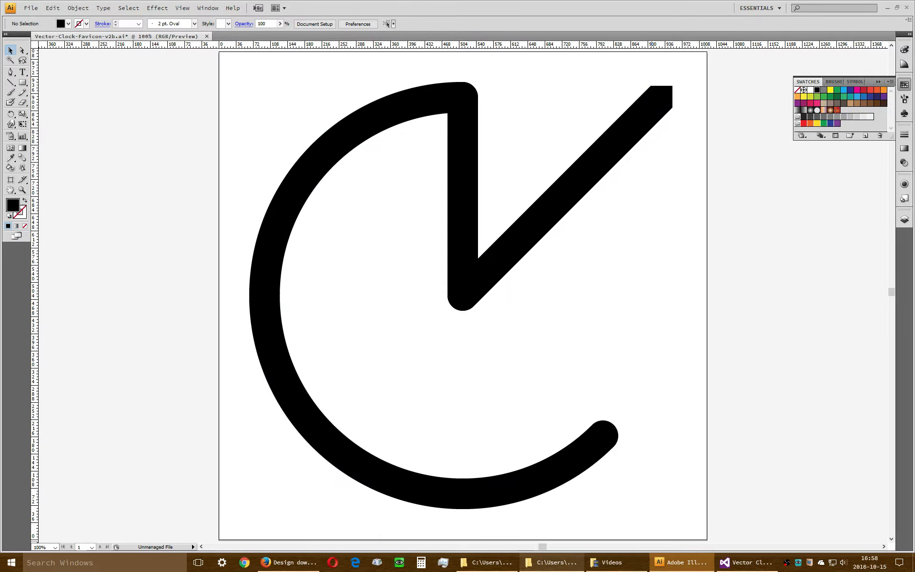
pyautogui.moveTo(548, 562)
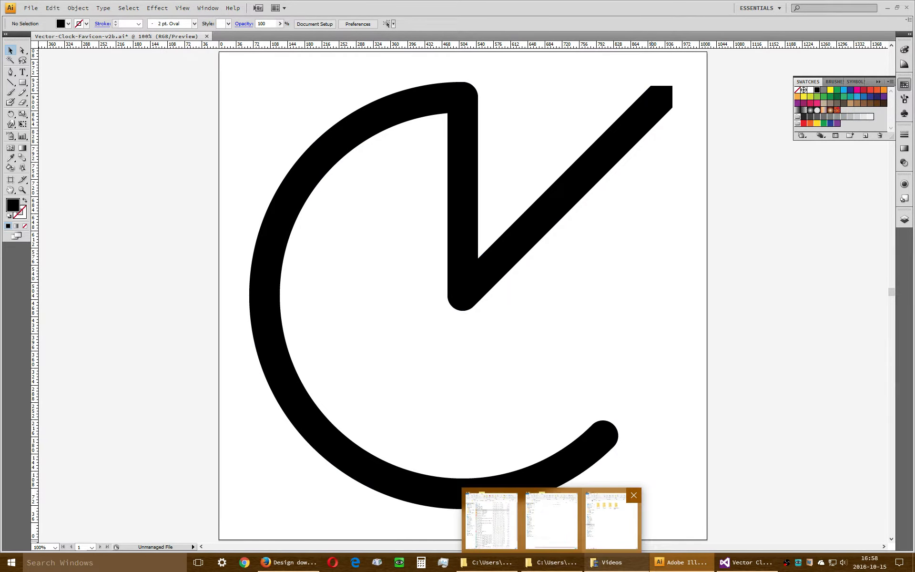
pyautogui.click(489, 519)
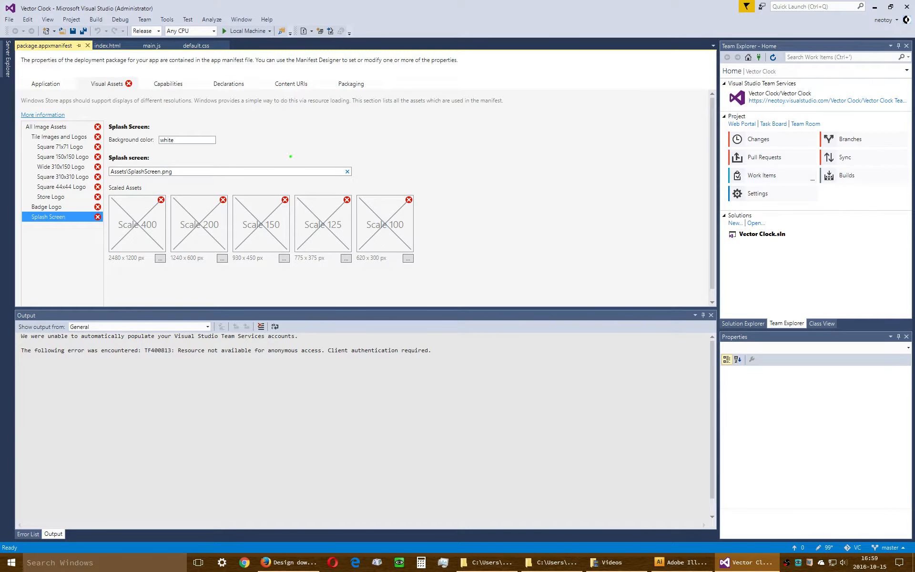
pyautogui.moveTo(506, 217)
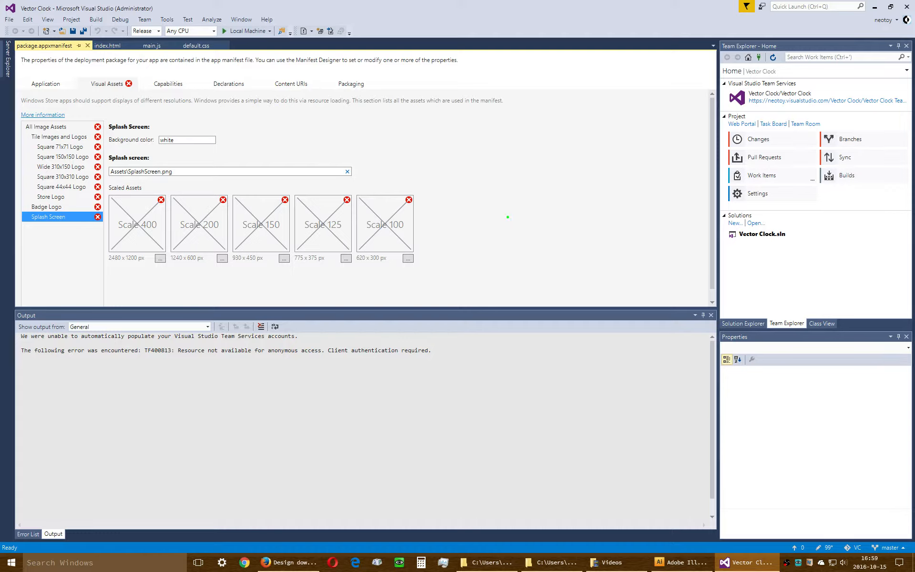
pyautogui.moveTo(527, 211)
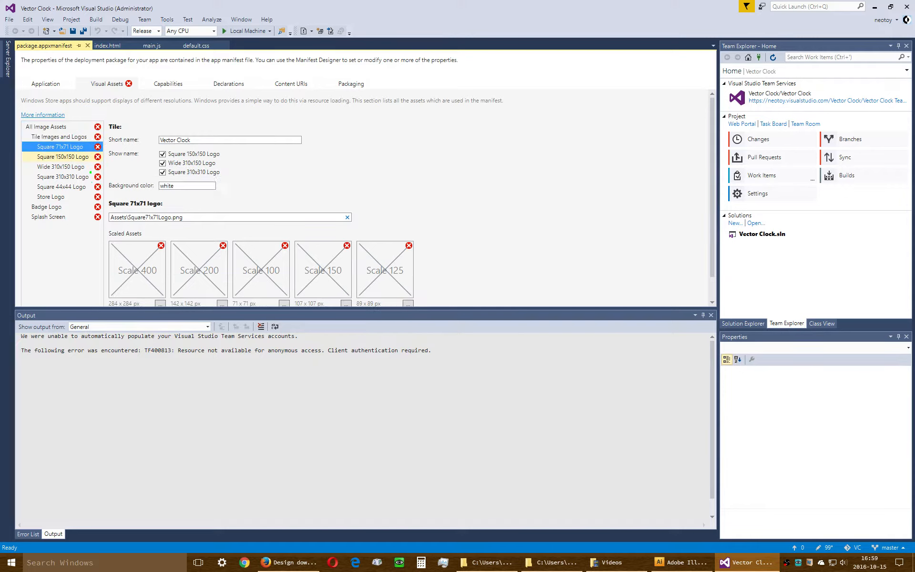
# Step: Review the Square 71x71, Square 310x310, Store Logo and Badge Logo slots, then list every image asset together
pyautogui.click(62, 154)
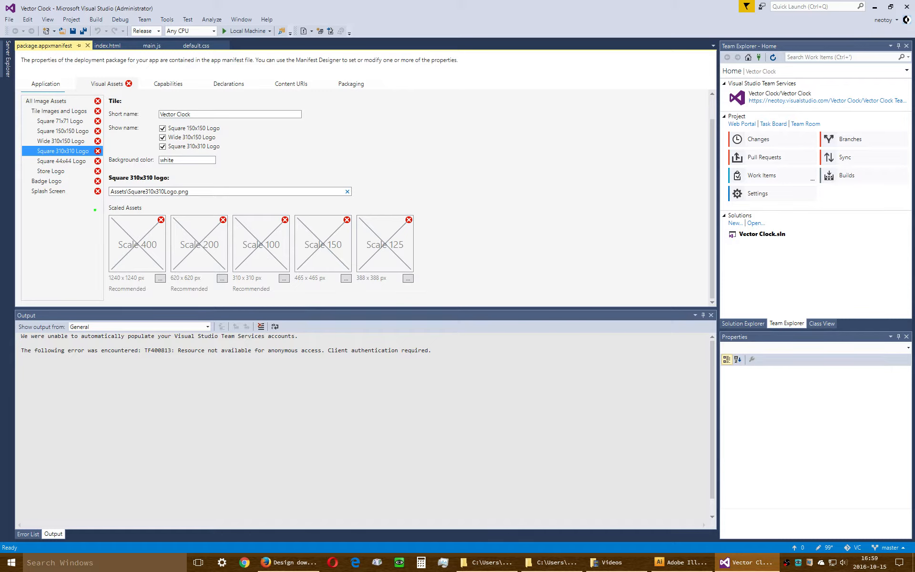
pyautogui.click(51, 180)
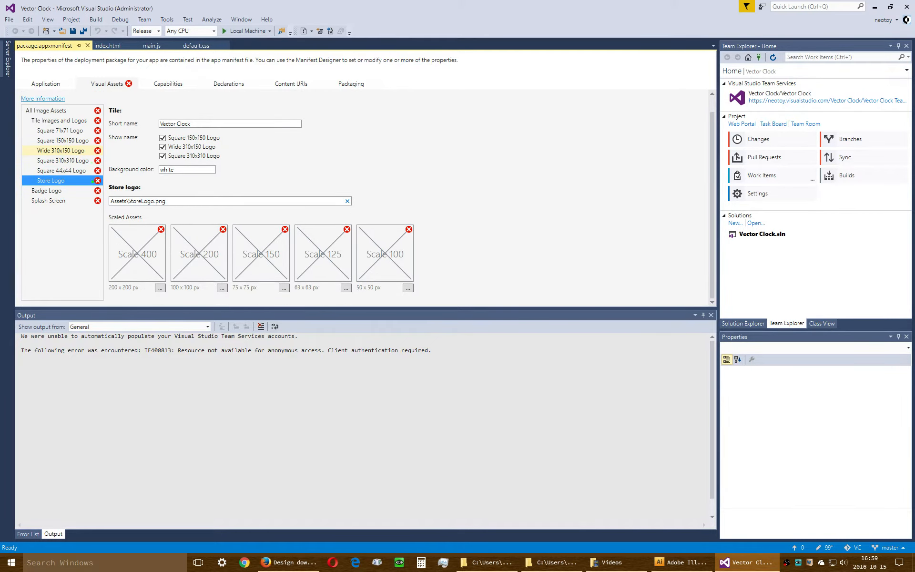
pyautogui.click(48, 206)
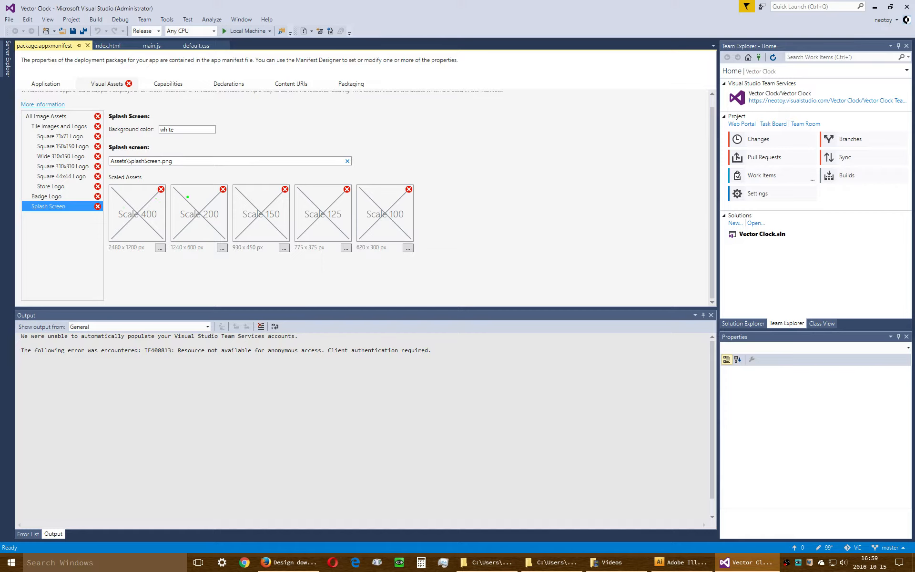
pyautogui.moveTo(646, 191)
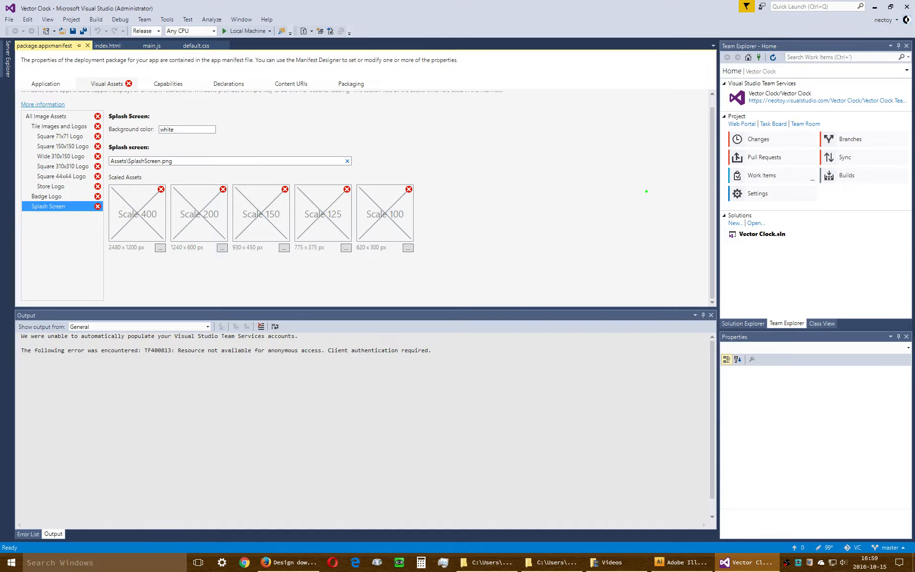
pyautogui.click(47, 197)
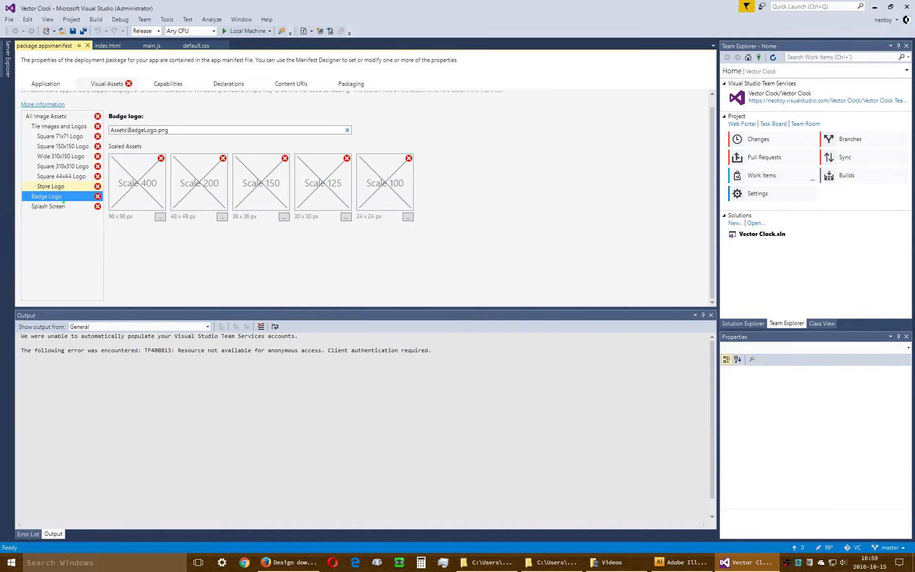
pyautogui.click(61, 175)
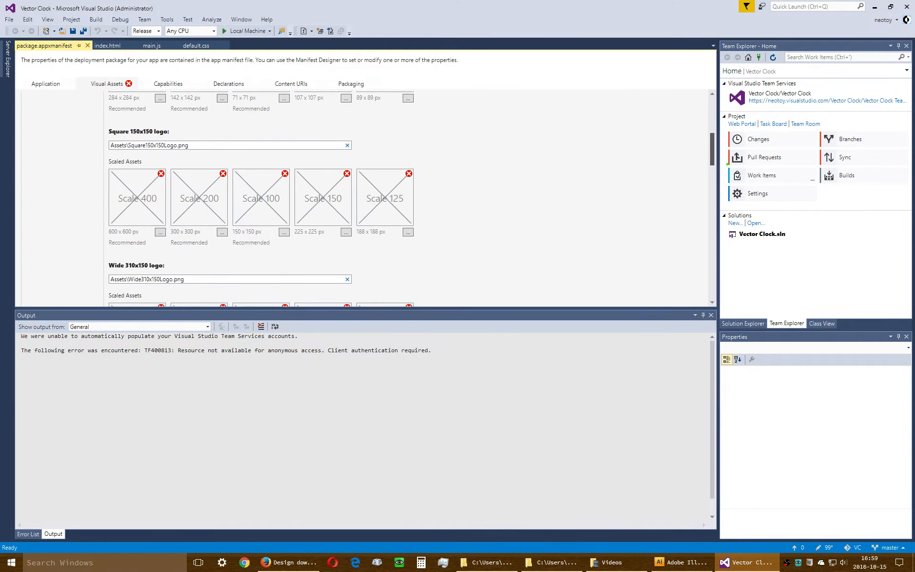
pyautogui.scroll(-3)
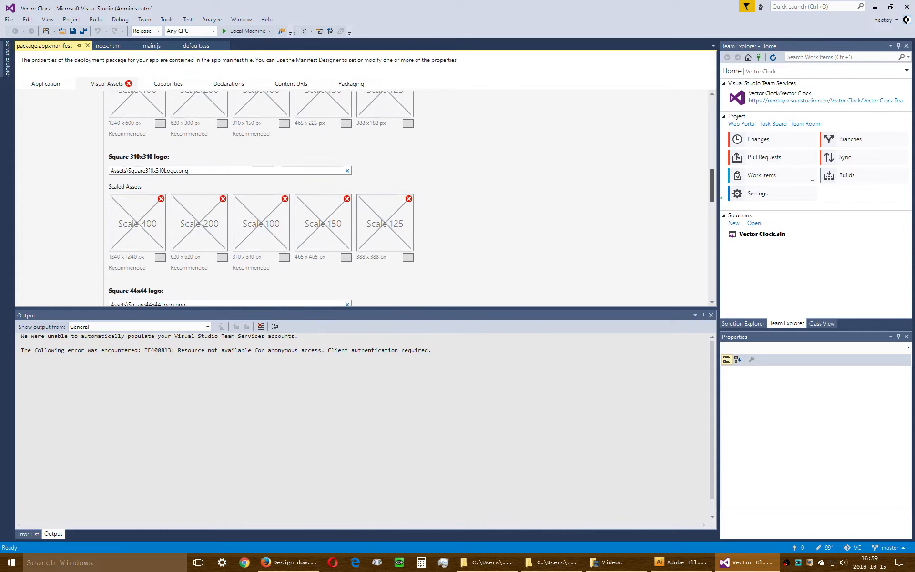
pyautogui.scroll(-3)
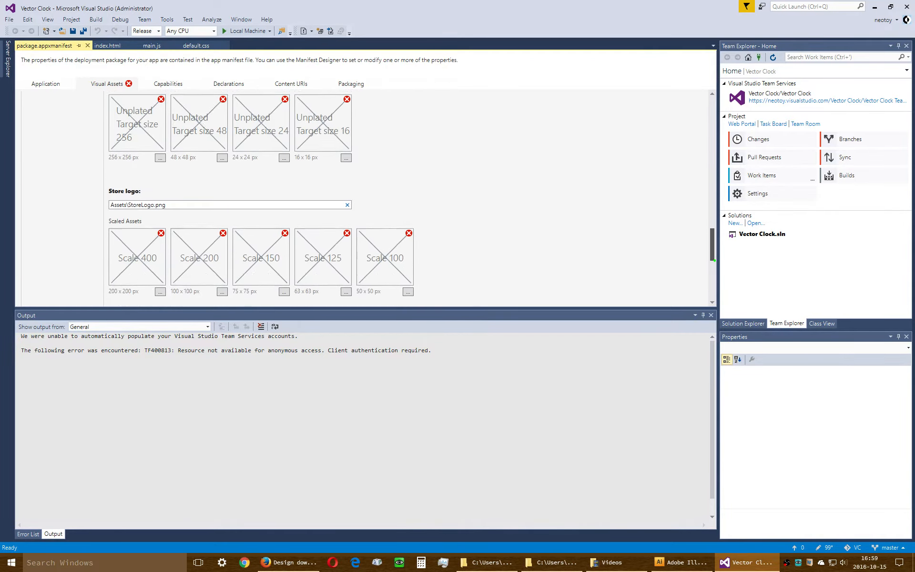
pyautogui.scroll(-3)
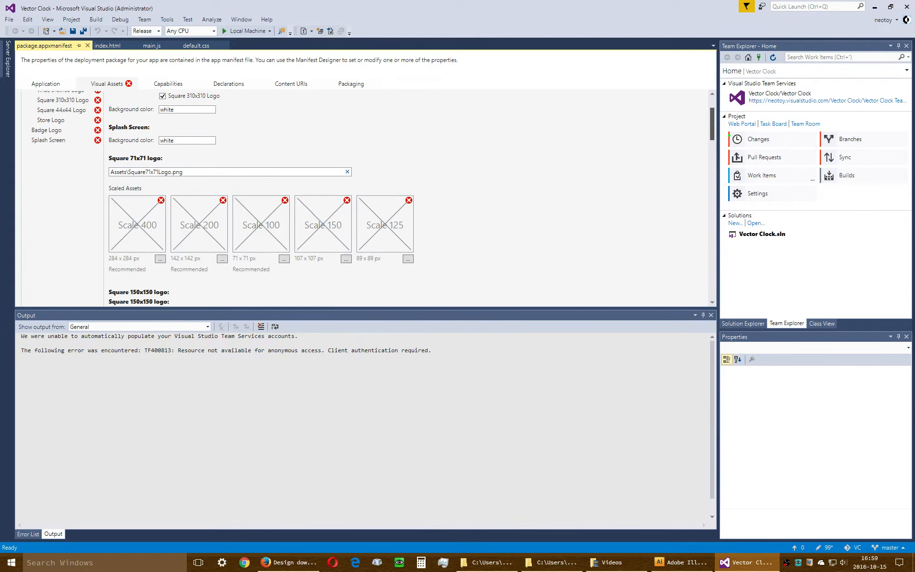
pyautogui.scroll(-3)
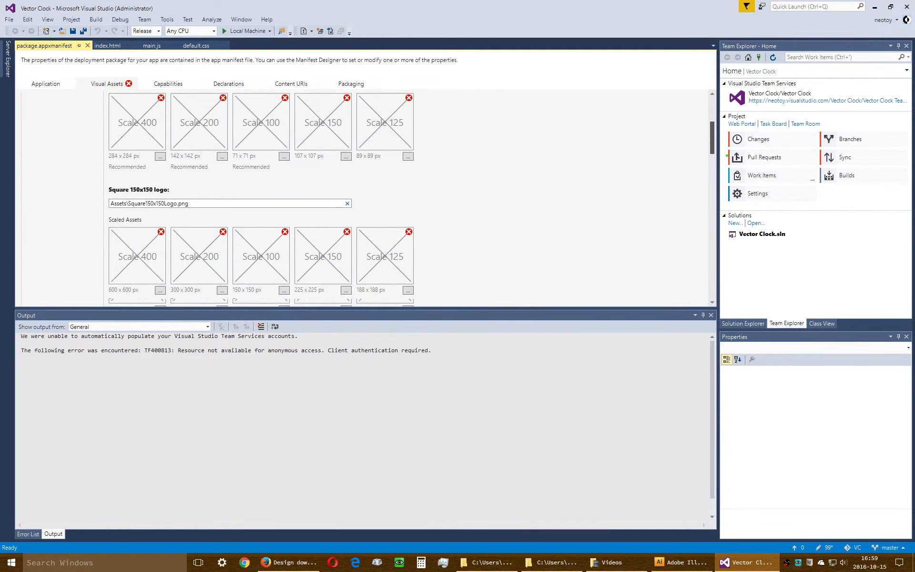
pyautogui.scroll(-3)
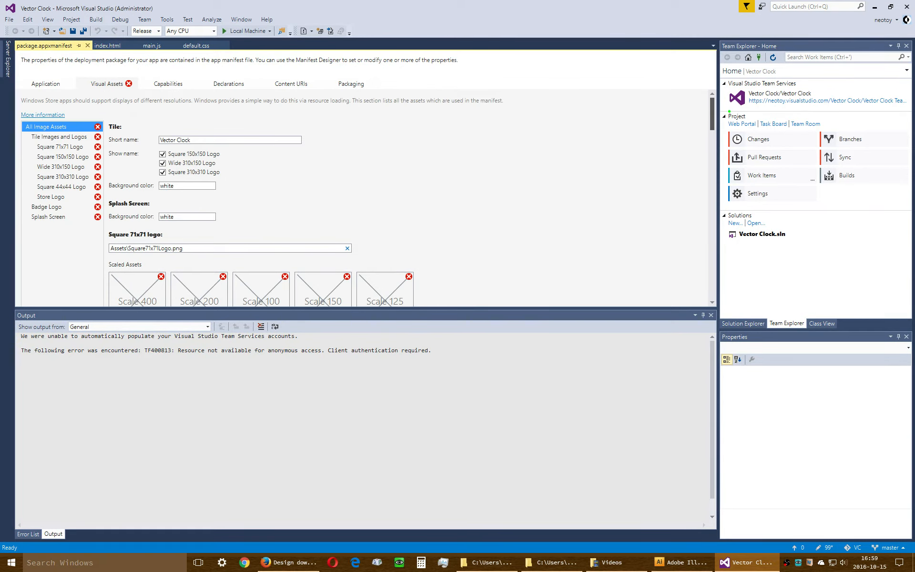
pyautogui.scroll(-3)
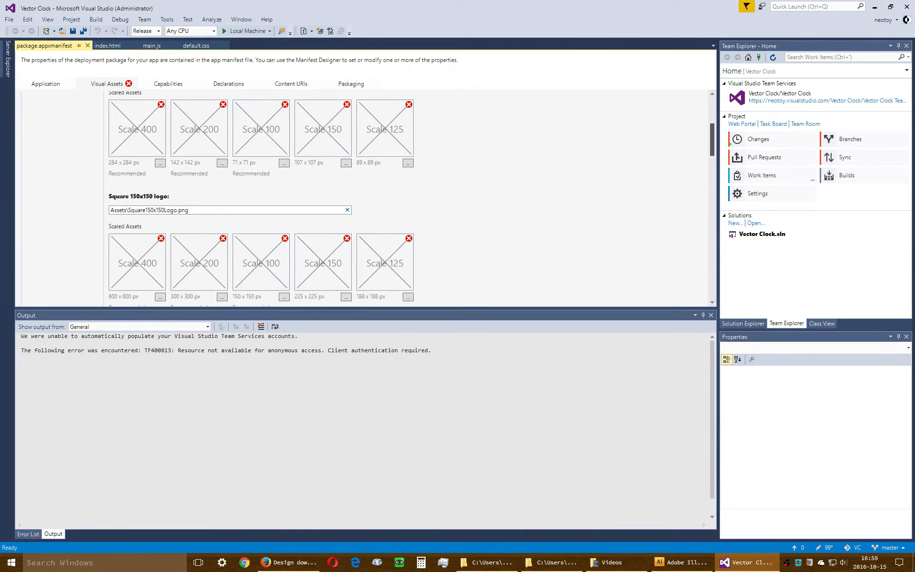
pyautogui.scroll(3)
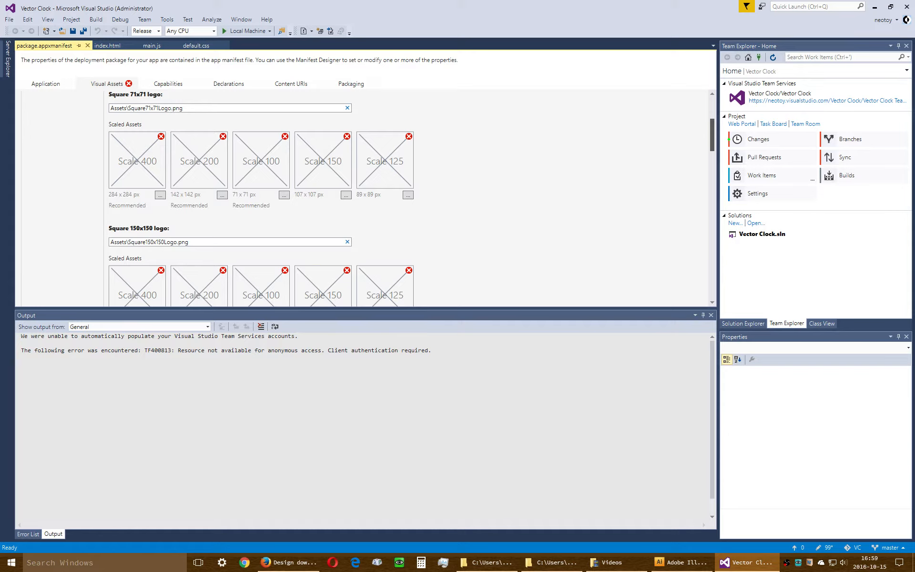
pyautogui.scroll(-3)
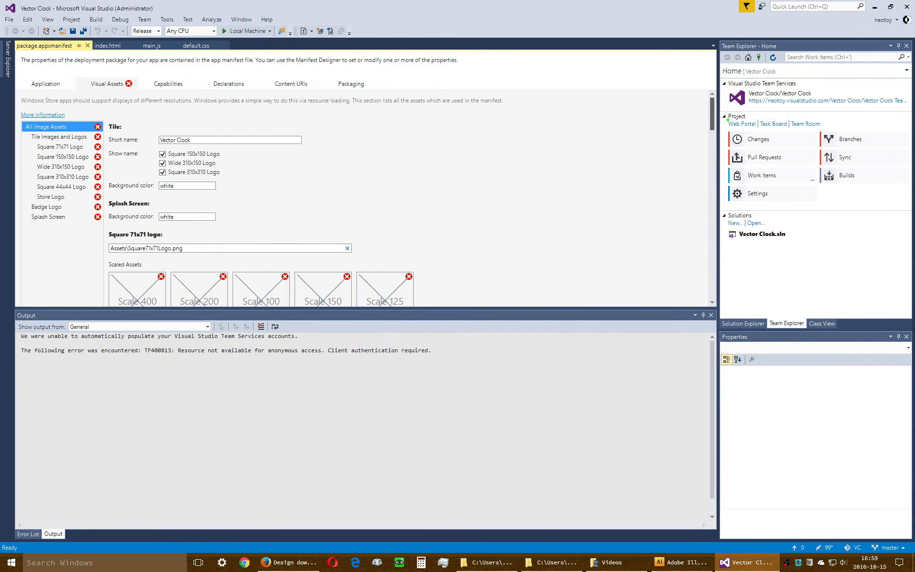
pyautogui.scroll(-3)
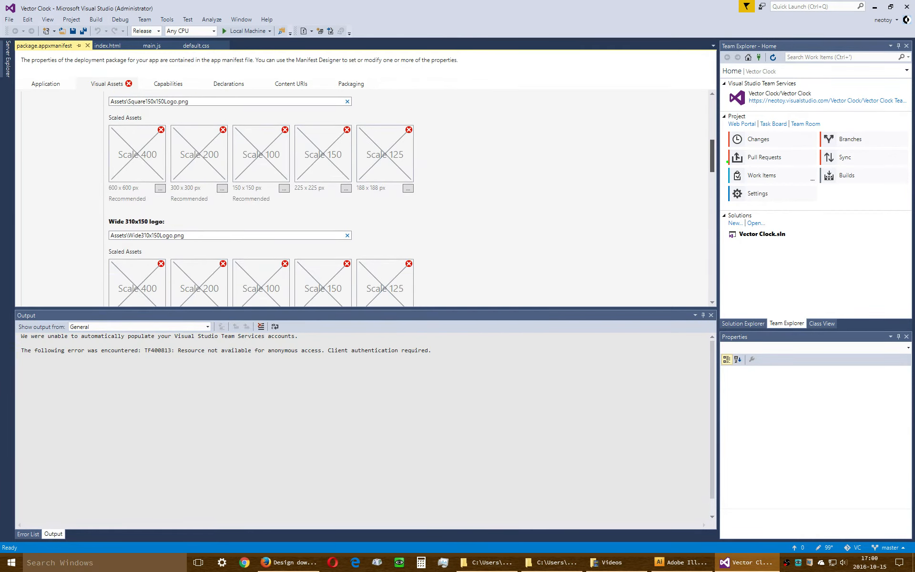
pyautogui.scroll(3)
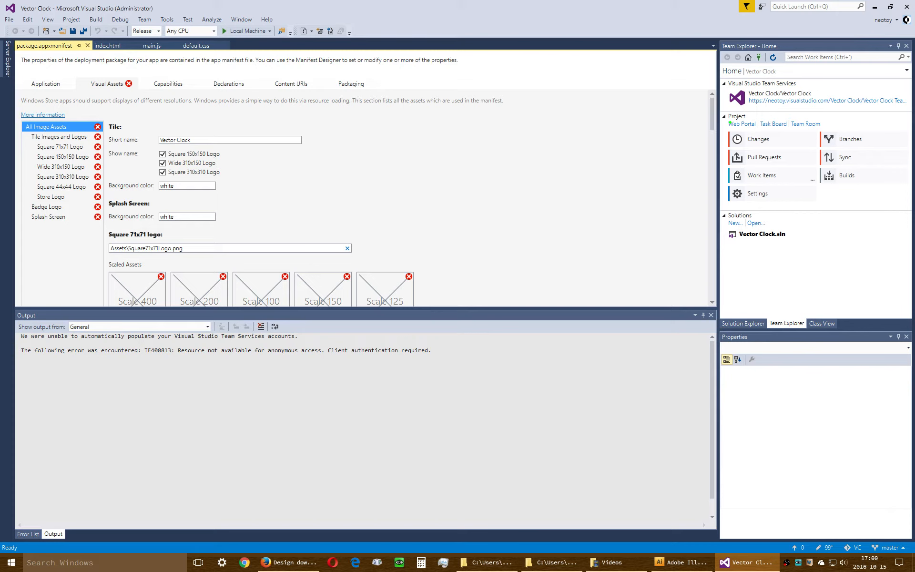
pyautogui.scroll(-3)
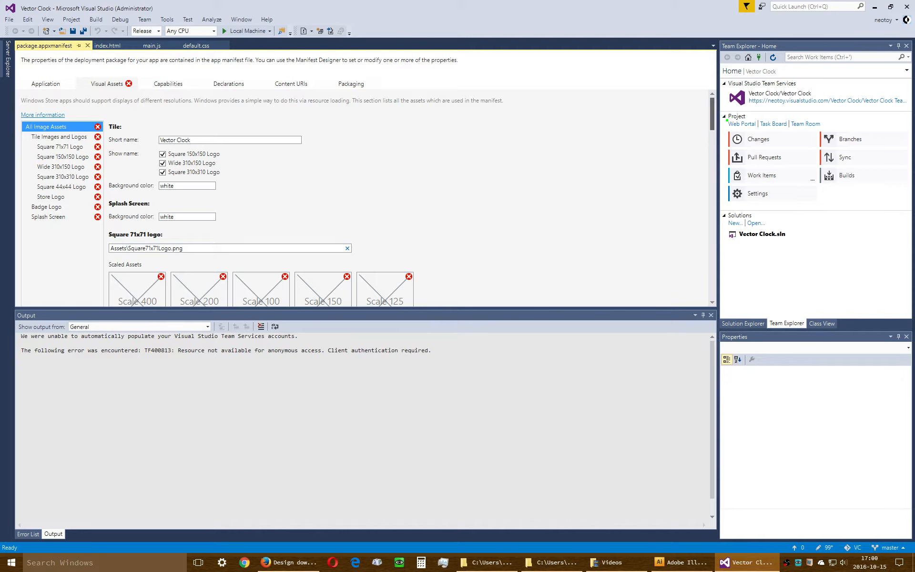
pyautogui.scroll(-3)
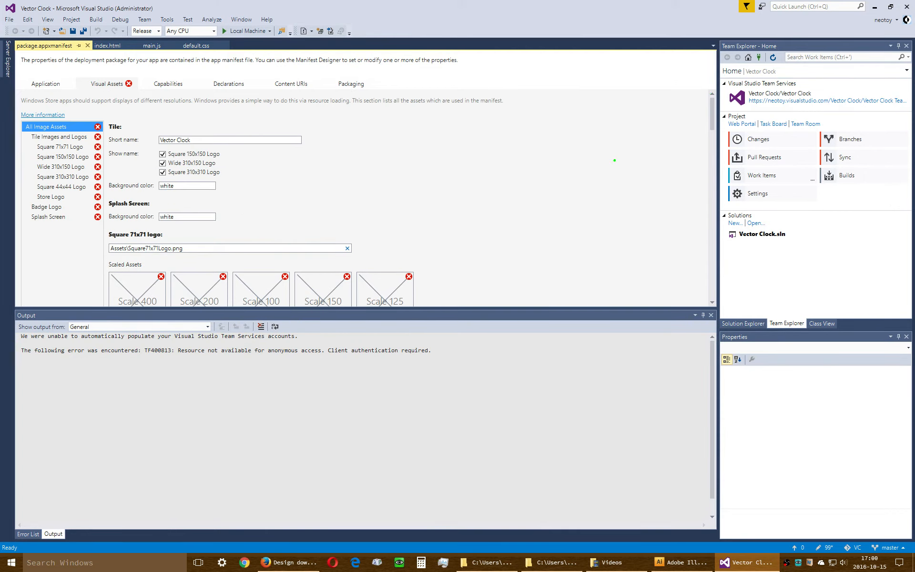
pyautogui.moveTo(473, 199)
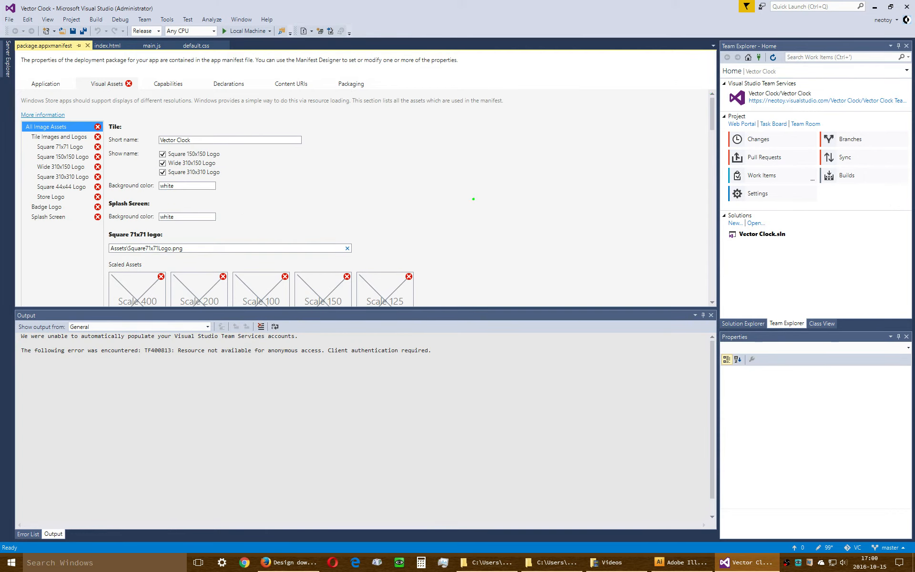
pyautogui.click(59, 137)
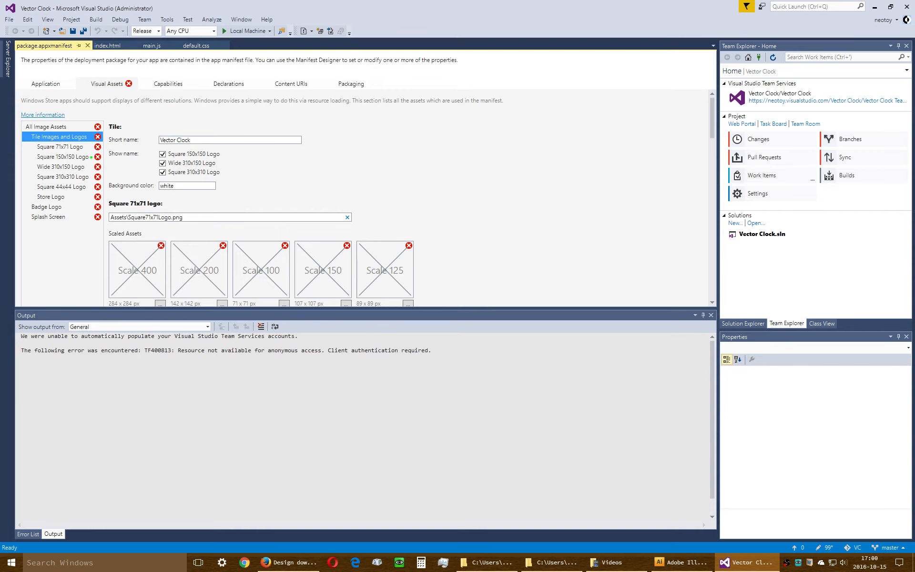
pyautogui.click(60, 156)
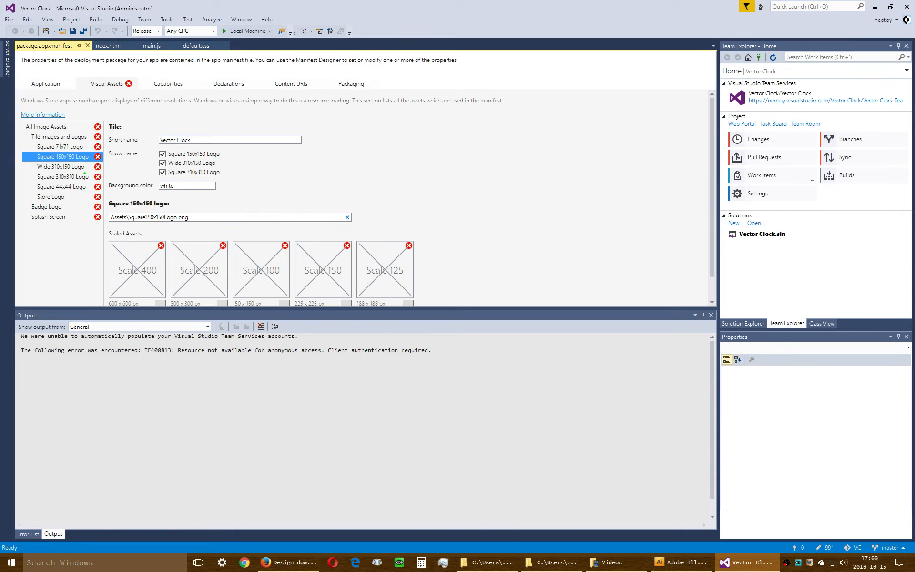
pyautogui.click(61, 176)
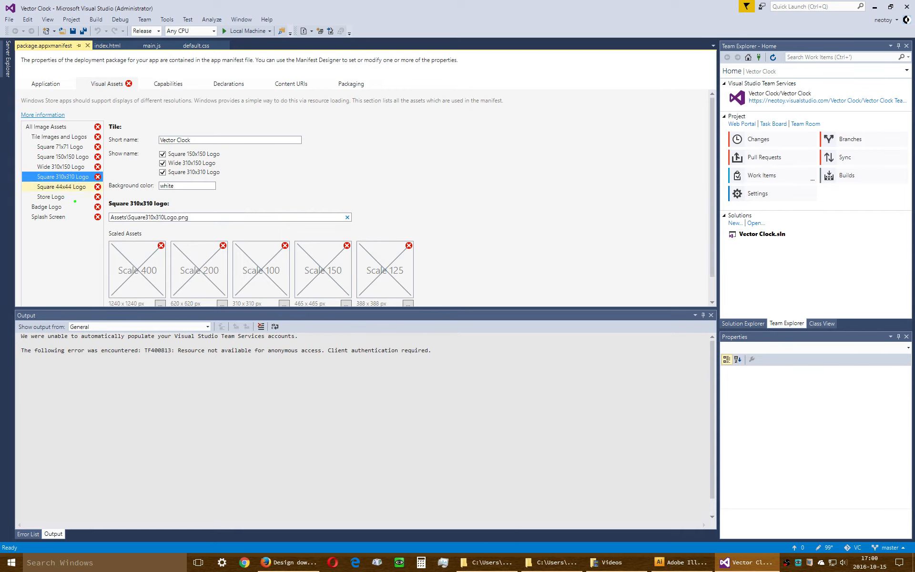
pyautogui.click(47, 207)
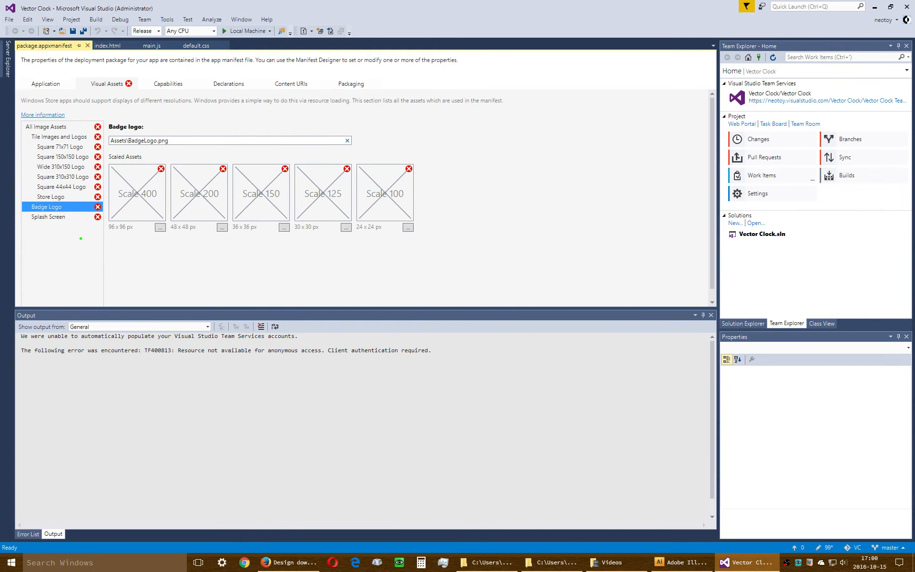
pyautogui.click(48, 216)
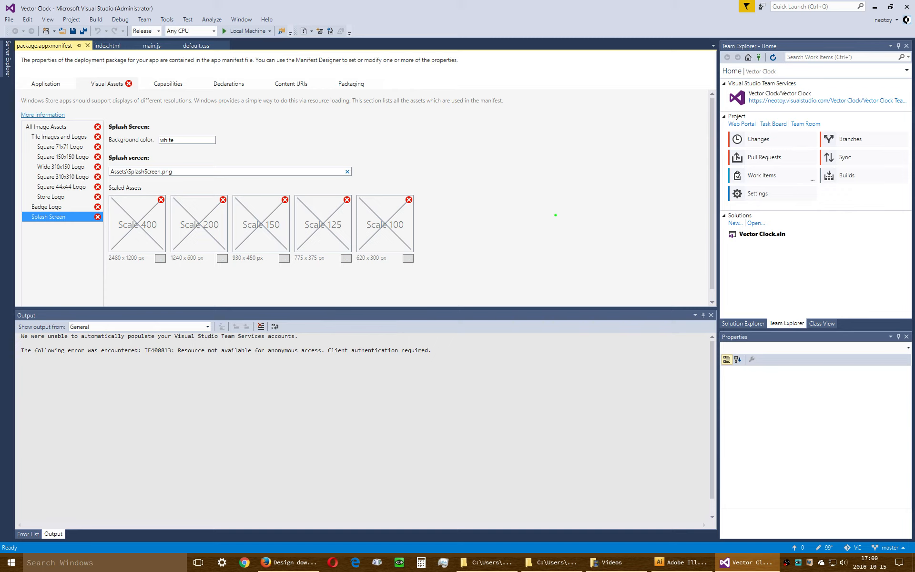
pyautogui.moveTo(535, 261)
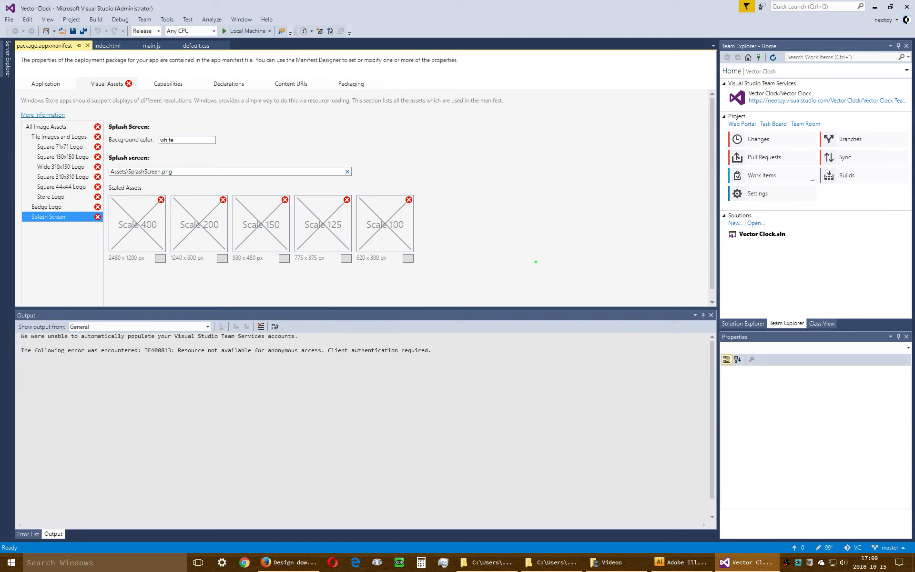
pyautogui.click(60, 147)
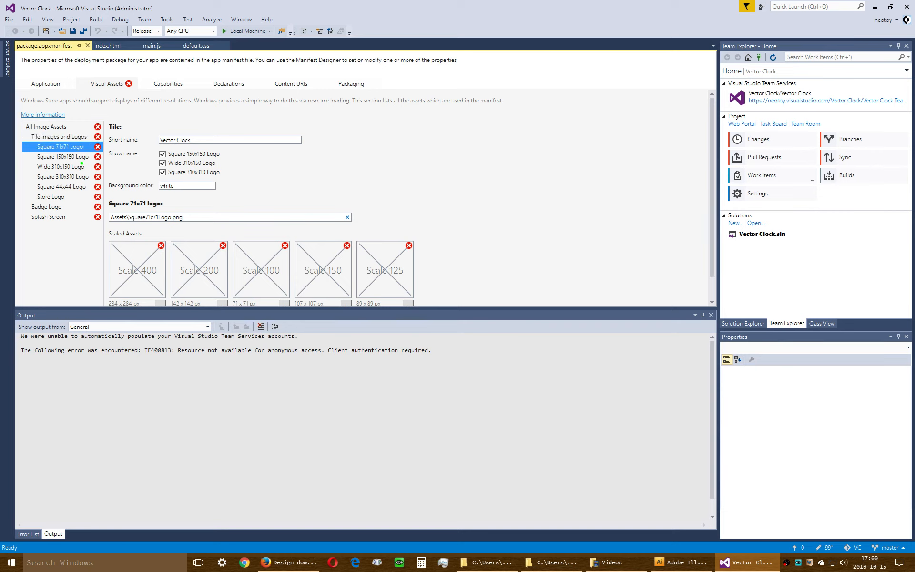
pyautogui.click(58, 187)
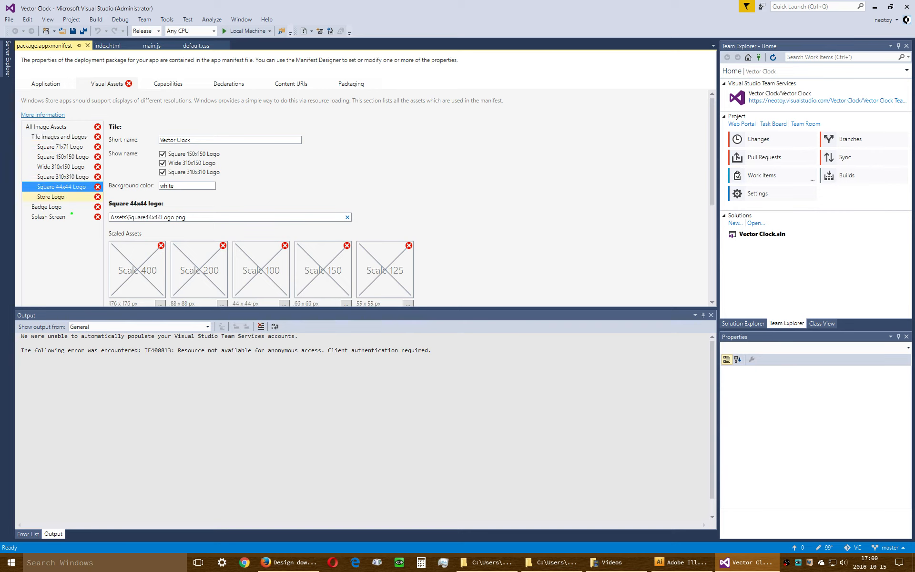
pyautogui.click(49, 216)
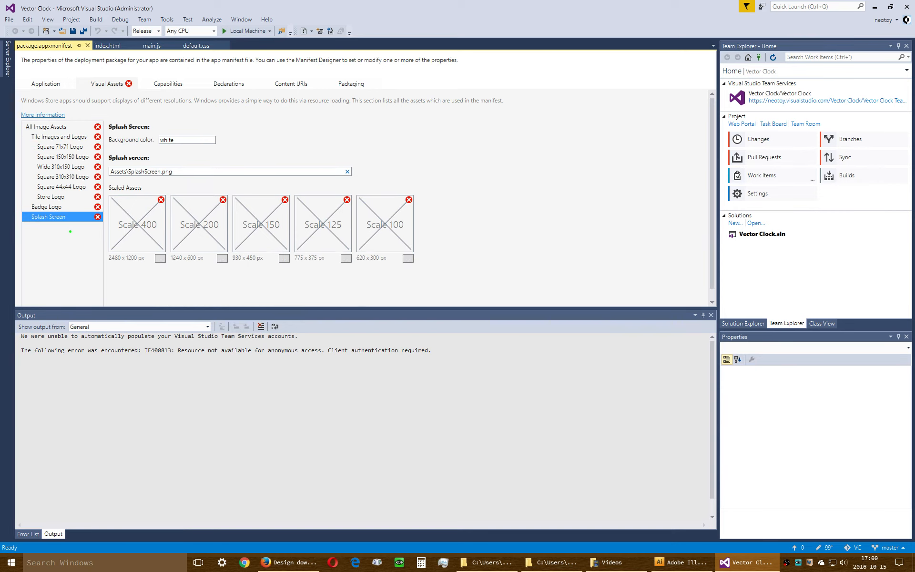
pyautogui.click(46, 127)
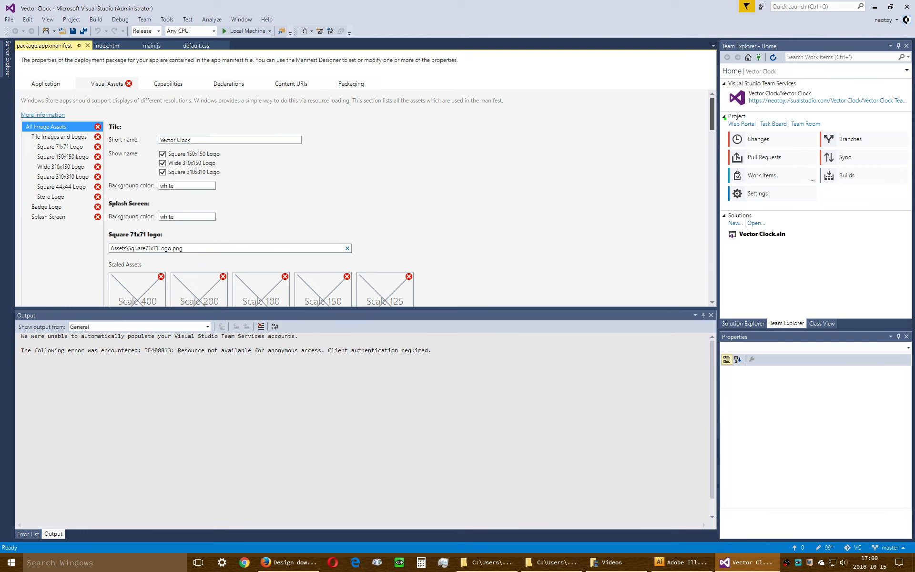
pyautogui.scroll(-3)
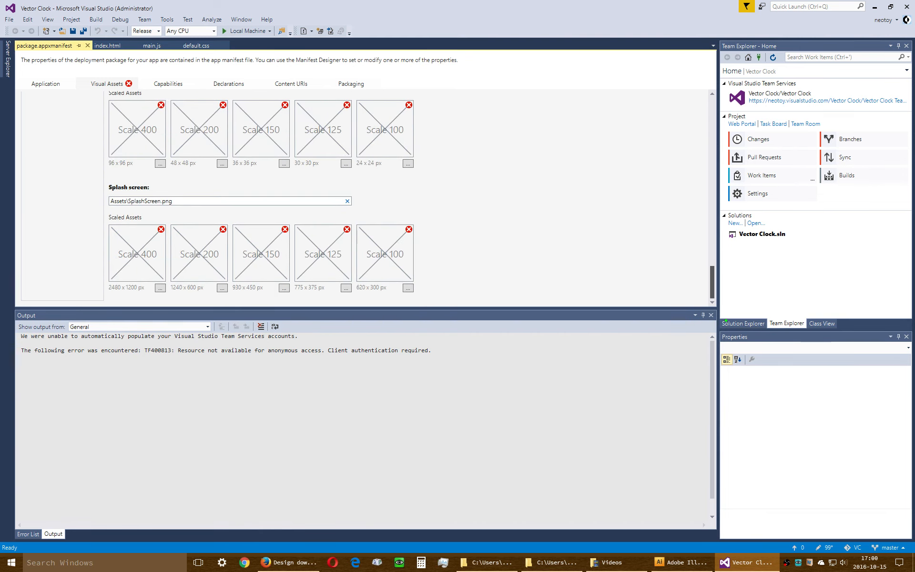